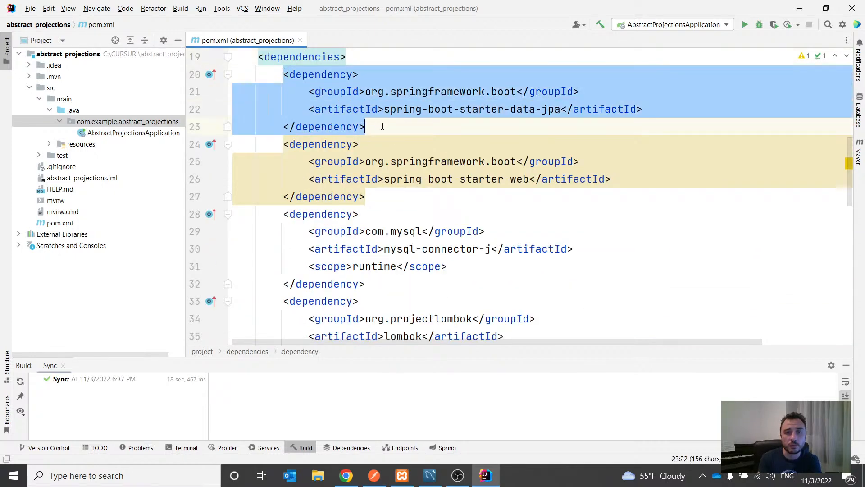
pyautogui.moveTo(605, 120)
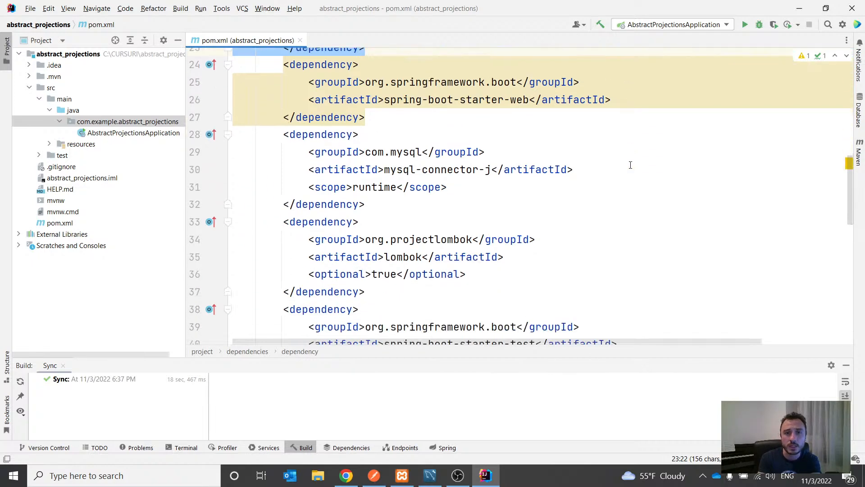
# Inspect the product table in the demo database schema.
pyautogui.scroll(-3)
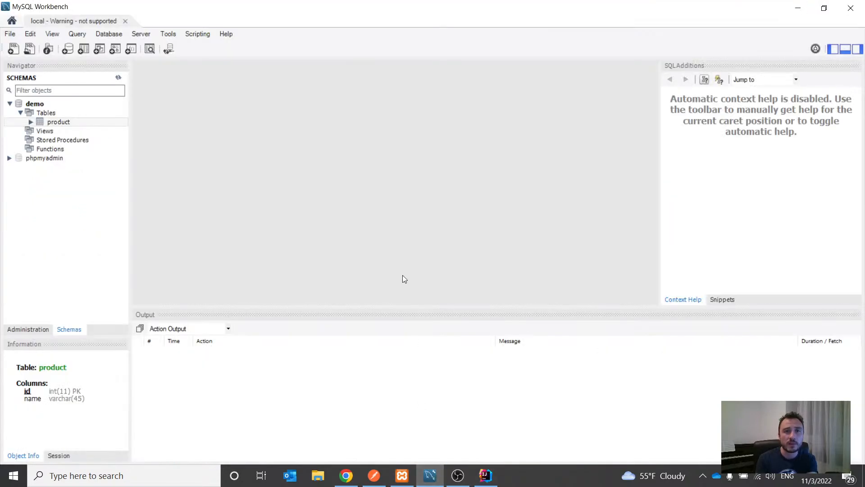
pyautogui.click(34, 103)
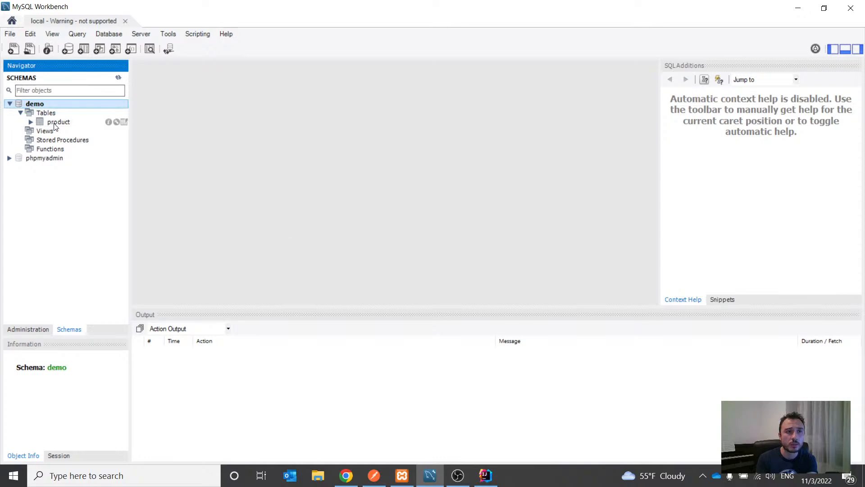
pyautogui.click(59, 122)
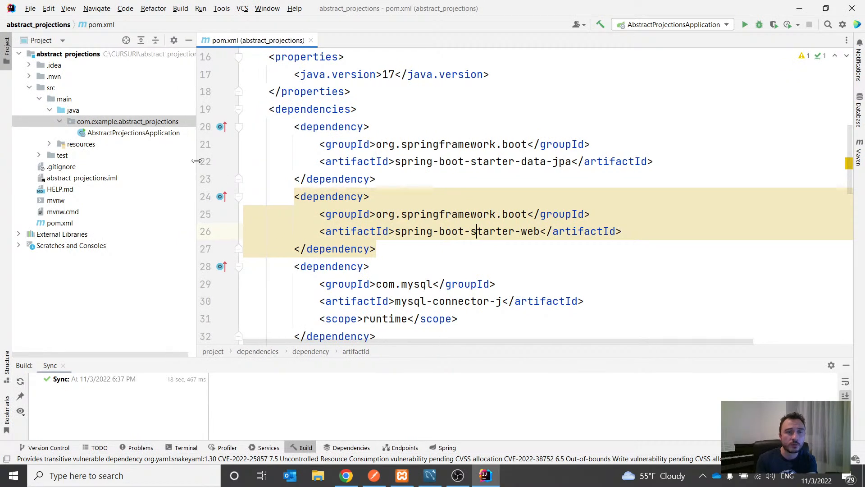
# Create the controllers and entities packages under com.example.abstract_projections.
pyautogui.click(127, 121)
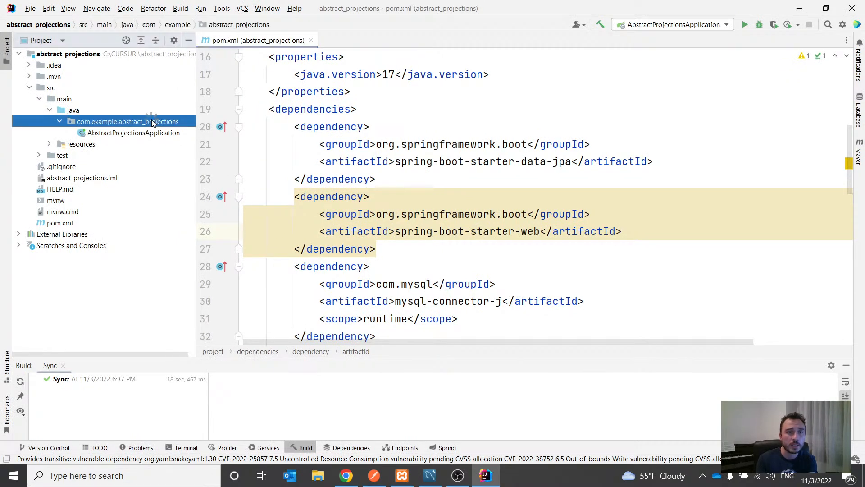
pyautogui.rightClick(127, 120)
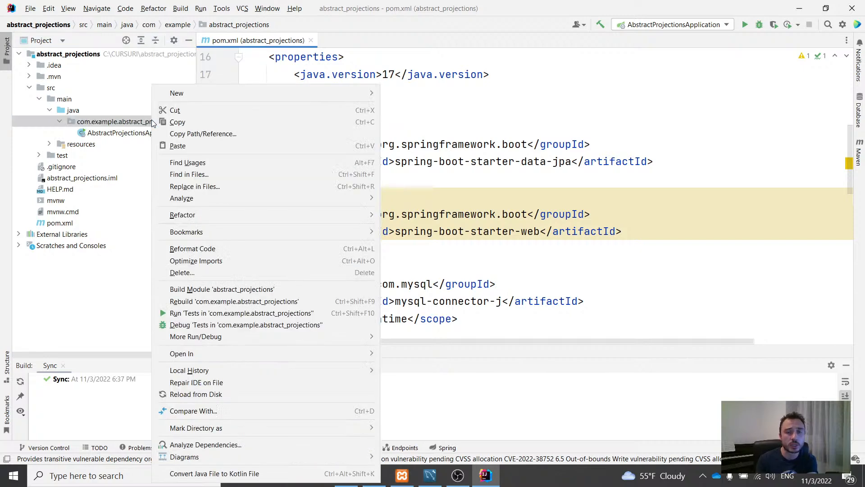
pyautogui.moveTo(176, 93)
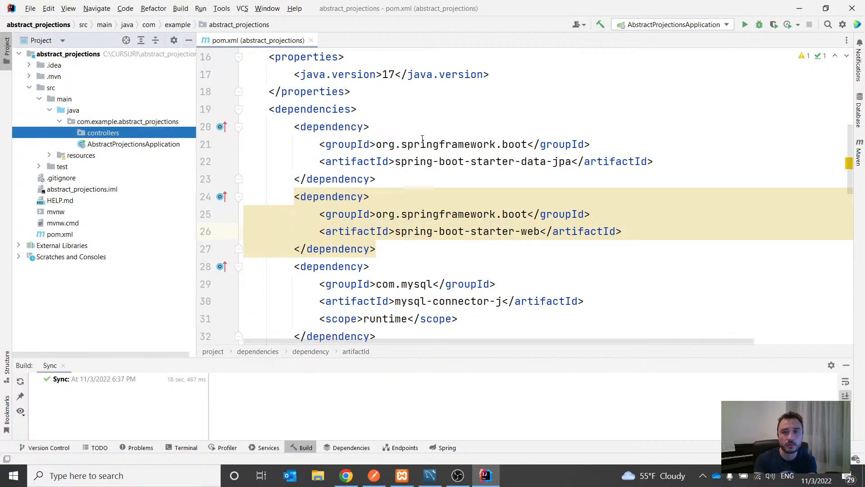
pyautogui.rightClick(127, 121)
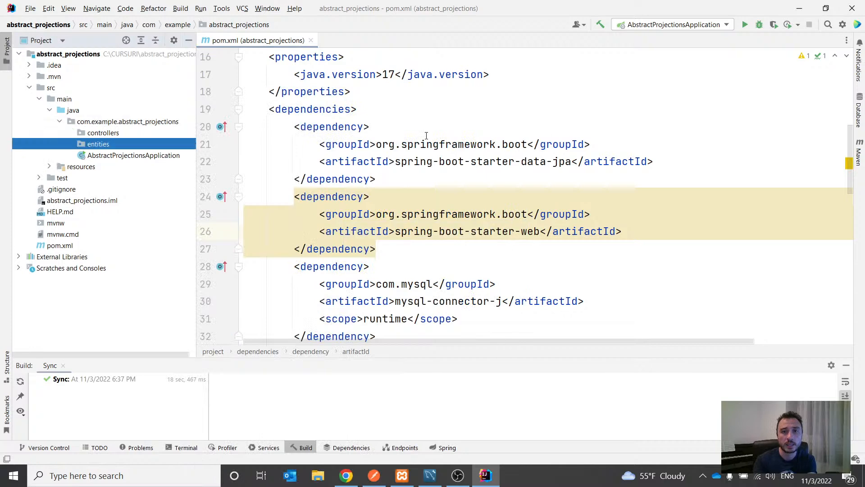
pyautogui.click(276, 133)
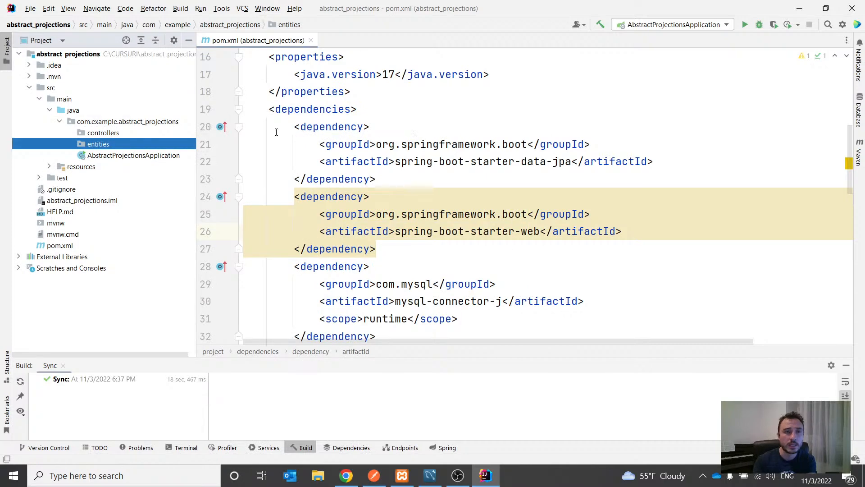
# Create the repositories and dto packages under the base package.
pyautogui.rightClick(127, 121)
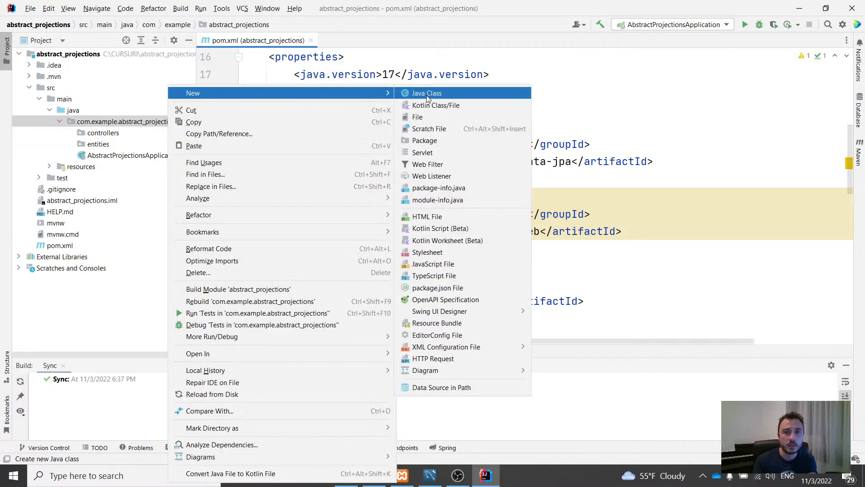
pyautogui.click(425, 141)
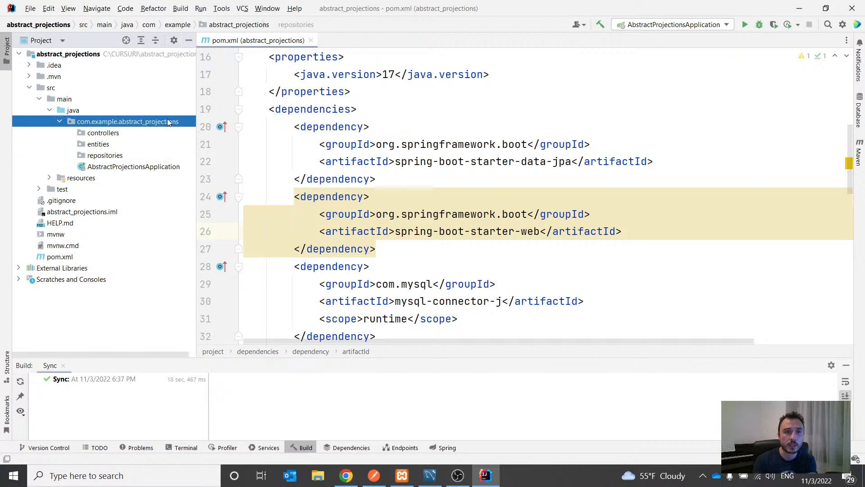
pyautogui.rightClick(127, 122)
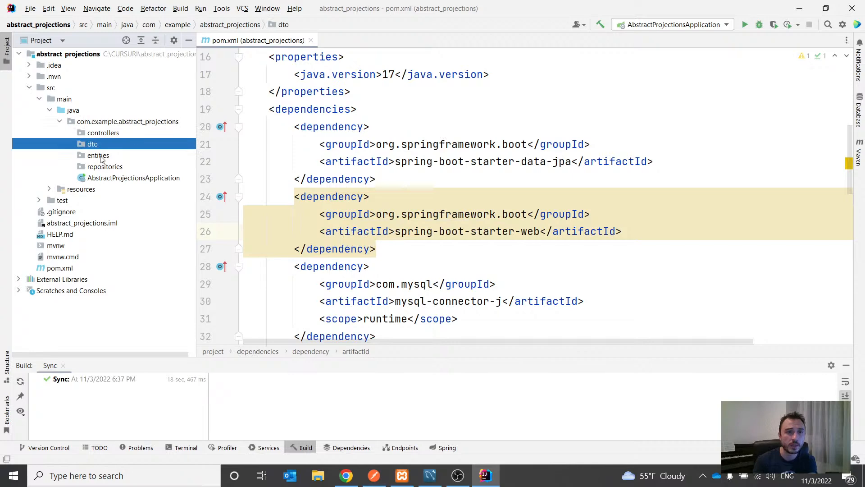
pyautogui.click(98, 155)
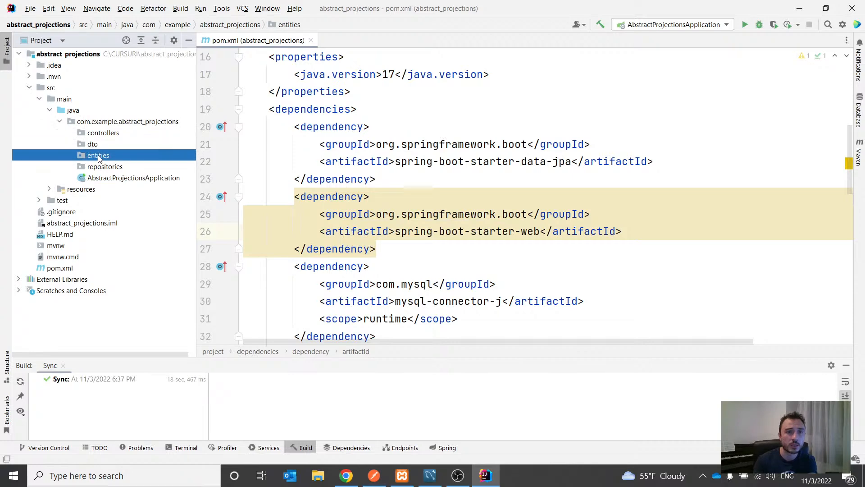
pyautogui.rightClick(98, 155)
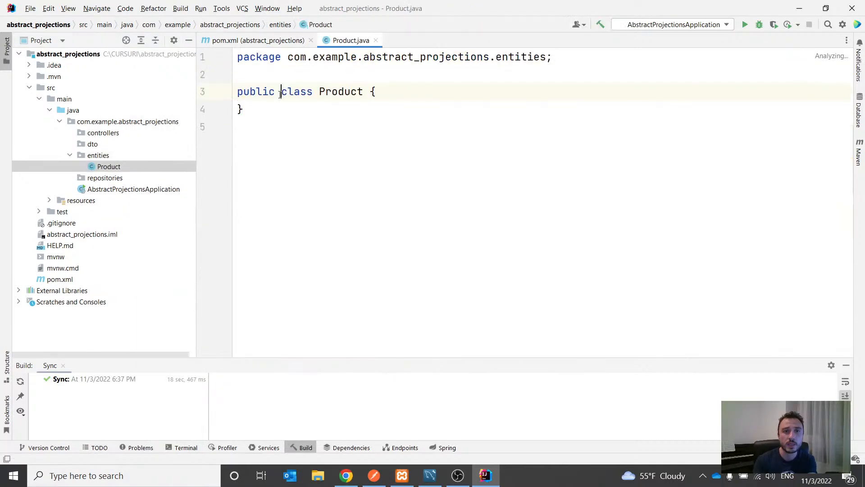
pyautogui.write('@E')
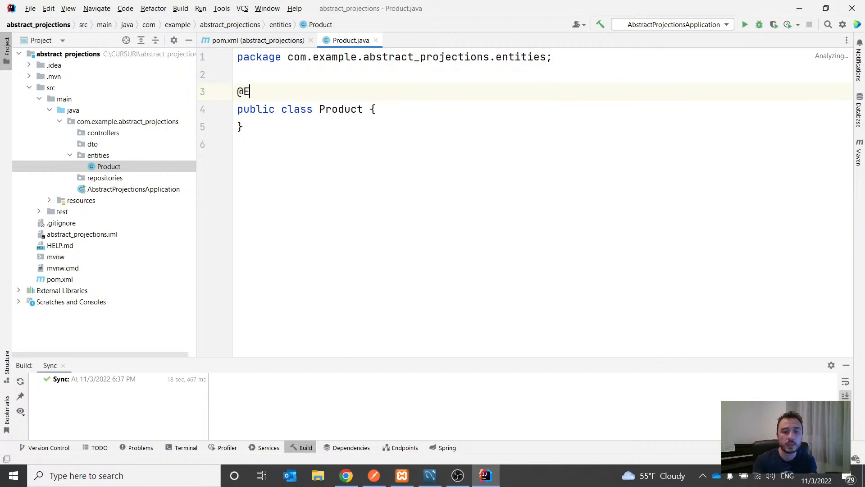
pyautogui.write('n')
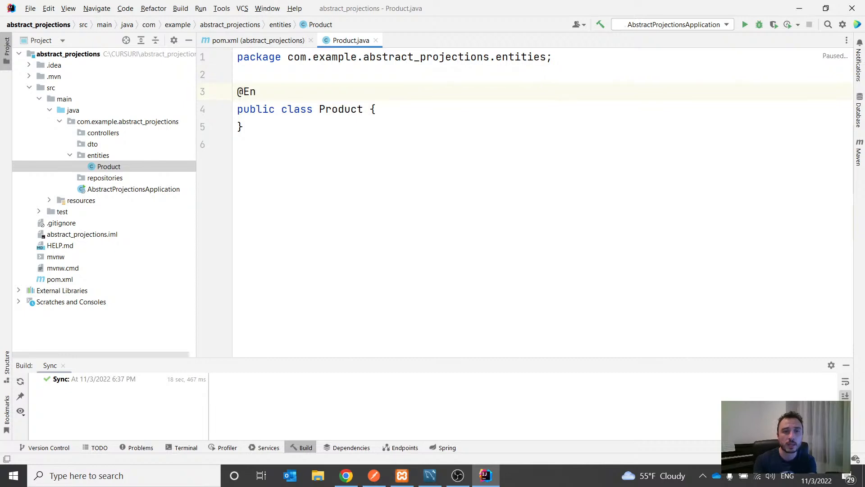
pyautogui.write('tity')
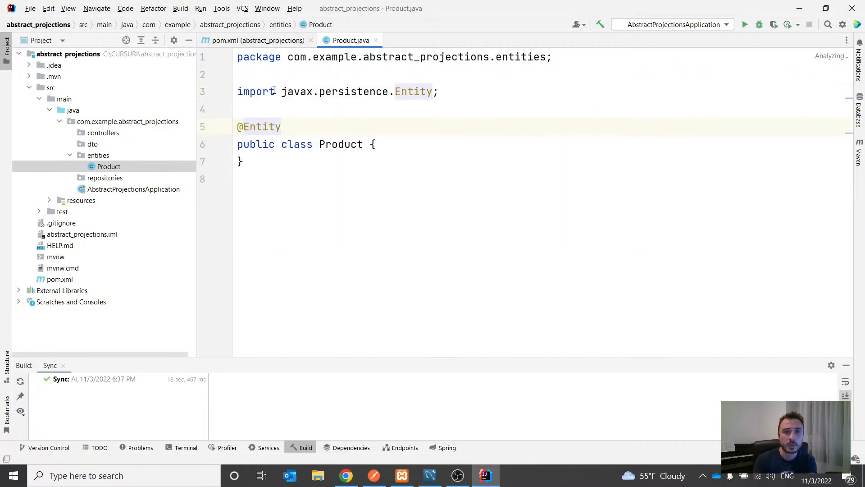
pyautogui.doubleClick(297, 91)
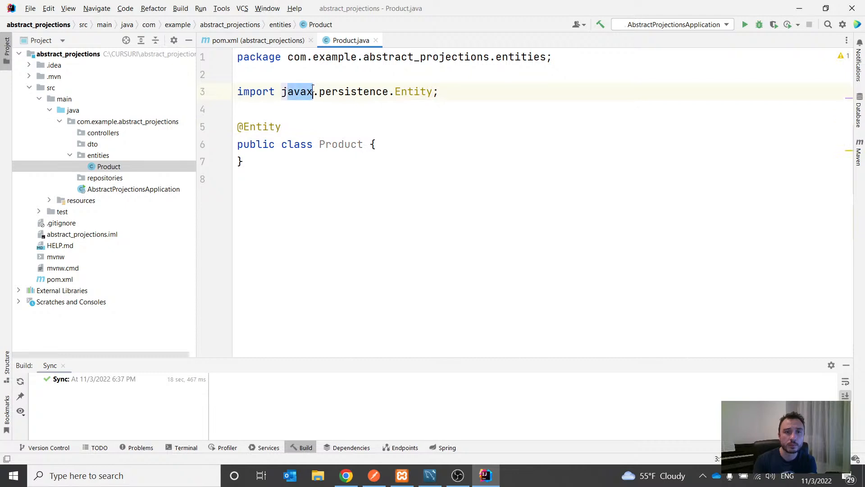
pyautogui.press('Enter')
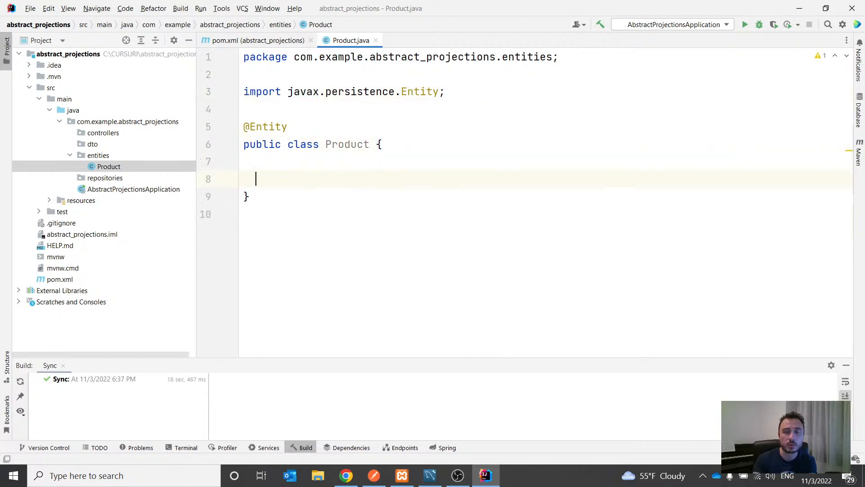
pyautogui.write('private in')
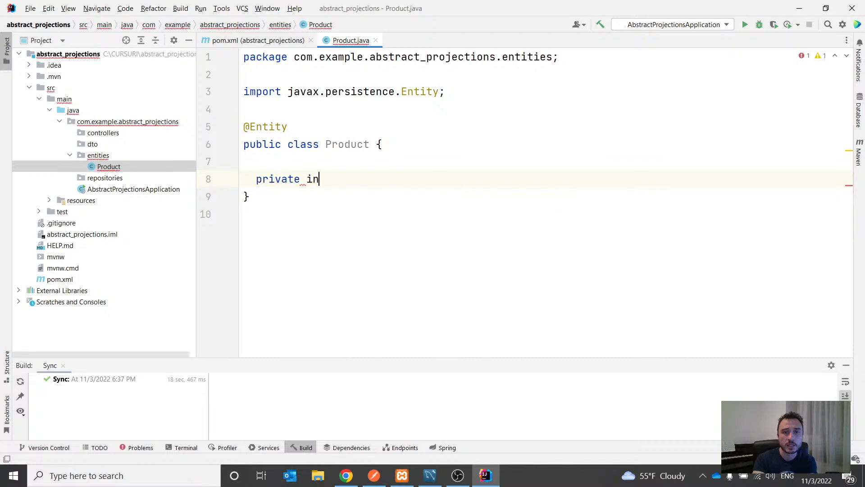
pyautogui.write('@If')
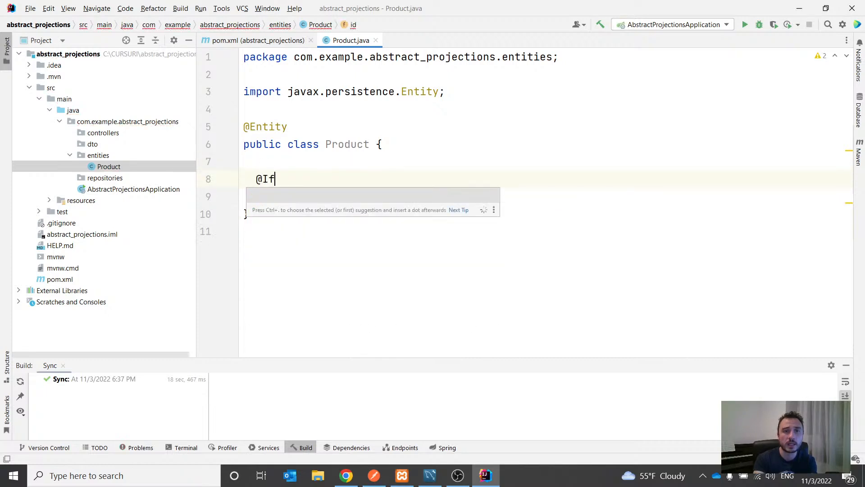
pyautogui.write('d')
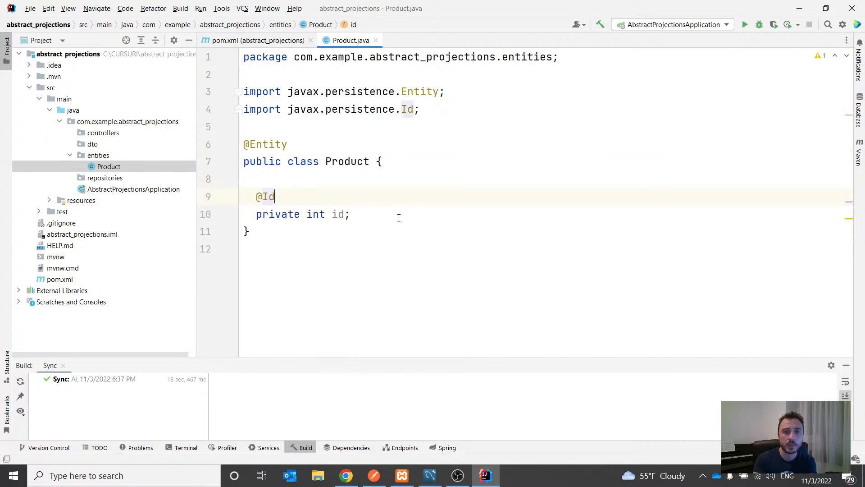
pyautogui.write('private')
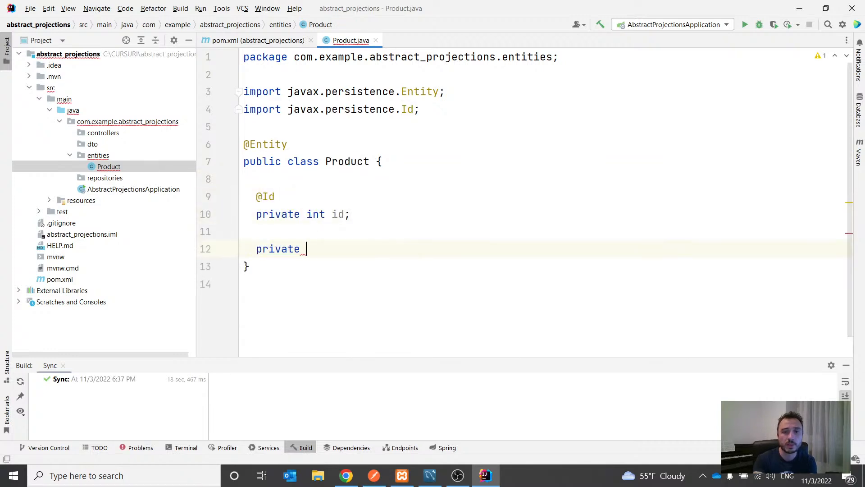
pyautogui.write('String name;')
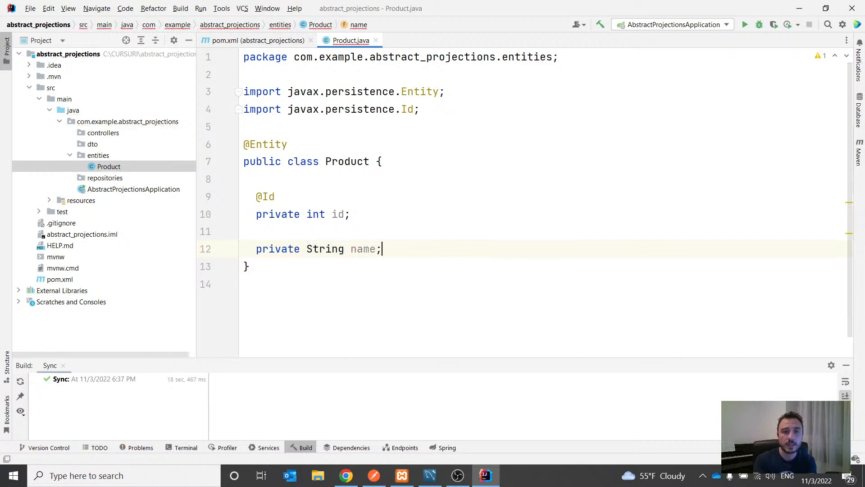
pyautogui.write('#')
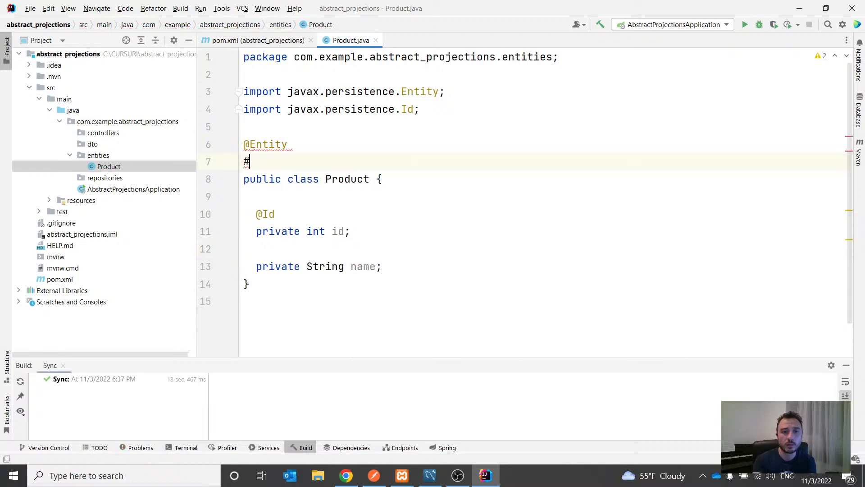
pyautogui.write('@Getter')
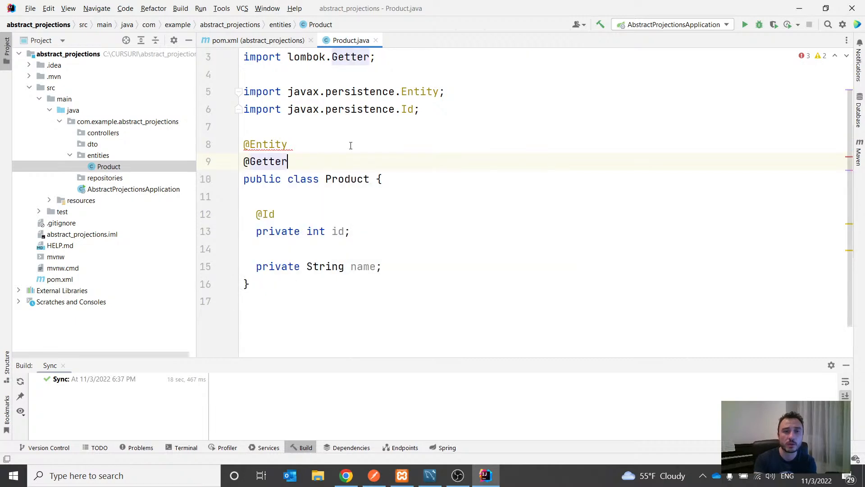
pyautogui.write('@Sett')
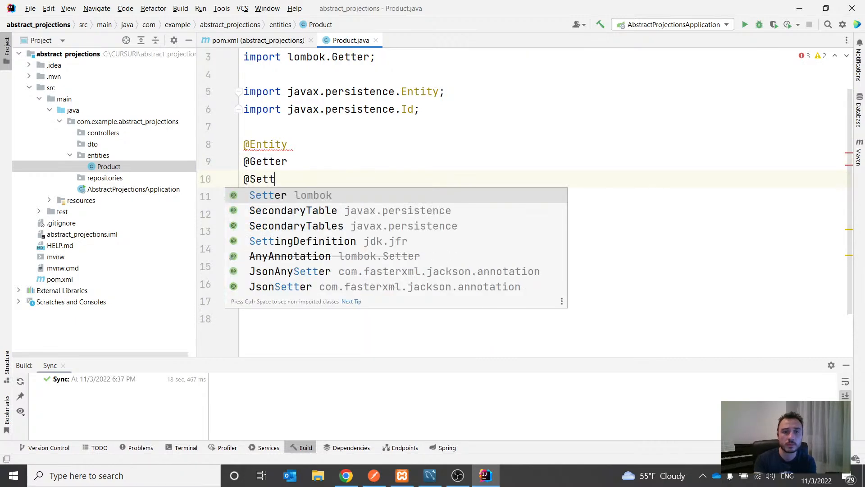
pyautogui.press('Enter')
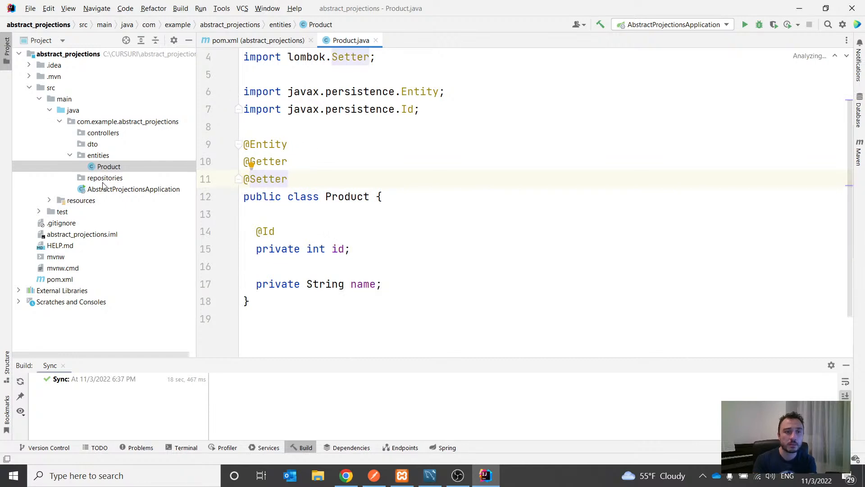
# Create a ProductRepository interface in the repositories package.
pyautogui.rightClick(104, 177)
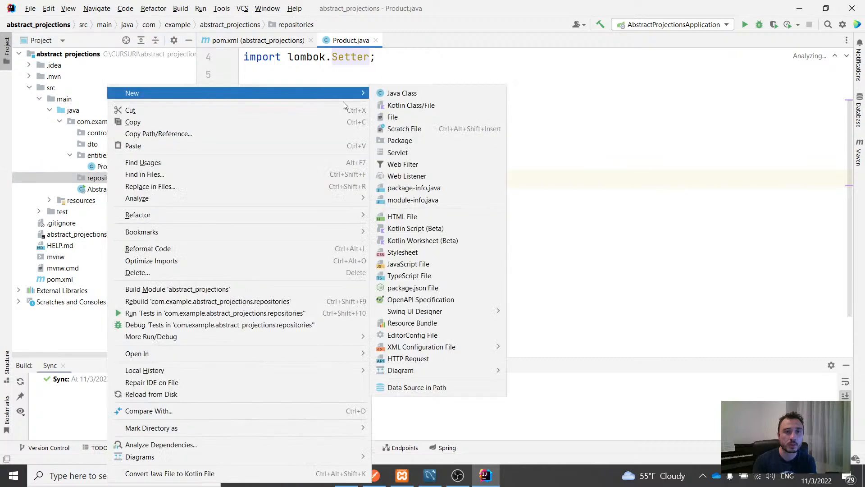
pyautogui.click(401, 92)
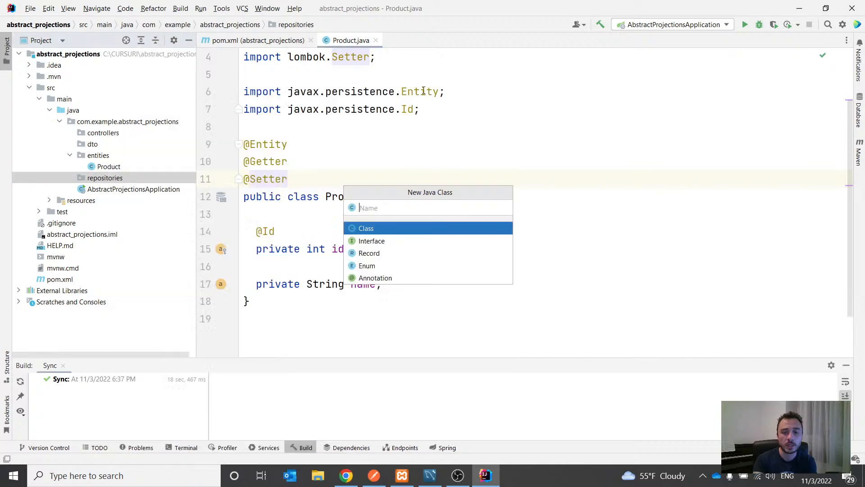
pyautogui.write('ProductRepos')
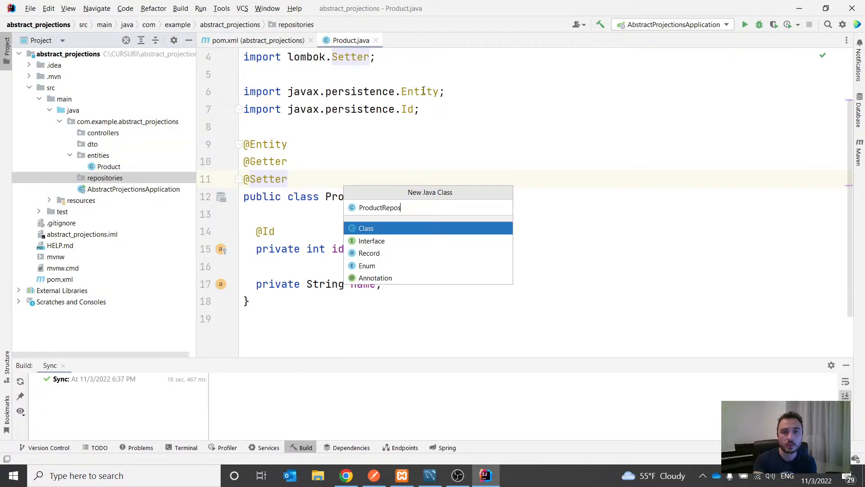
pyautogui.write('itory')
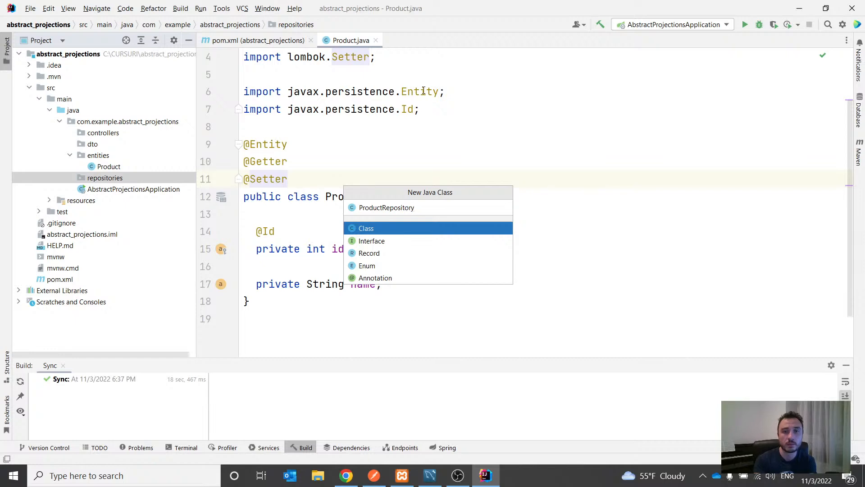
pyautogui.click(371, 240)
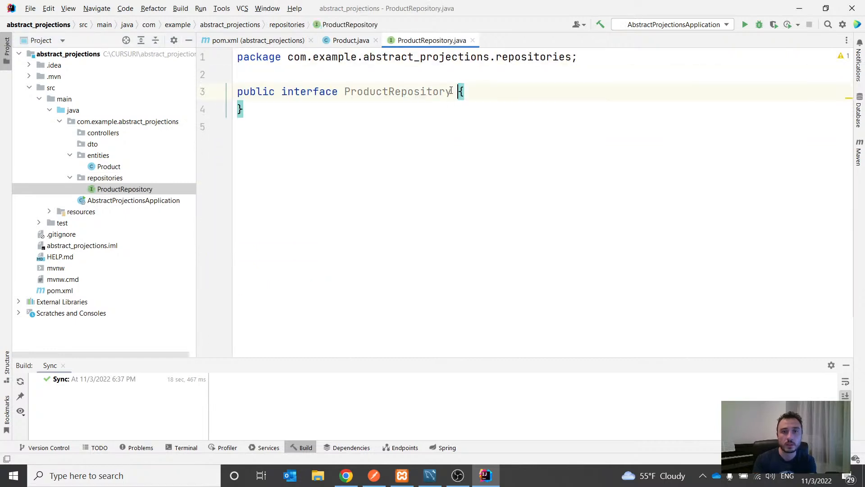
# Make ProductRepository extend JpaRepository<Product, Integer>.
pyautogui.write('extends JP')
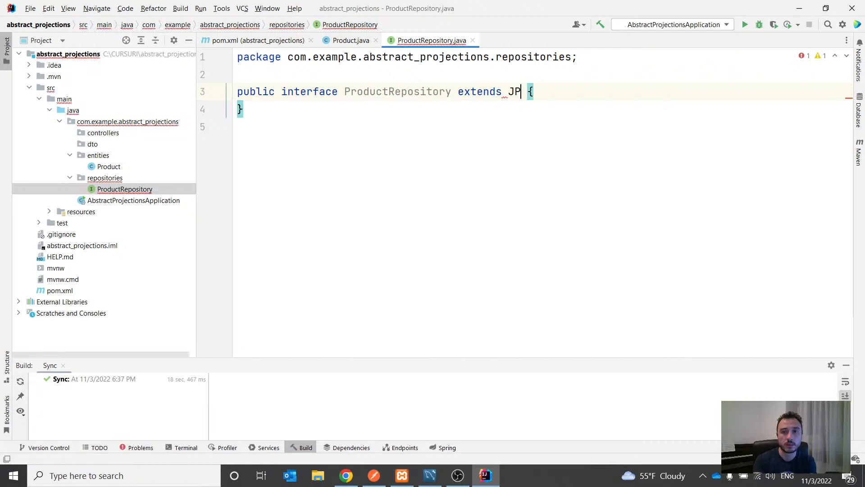
pyautogui.write('pa')
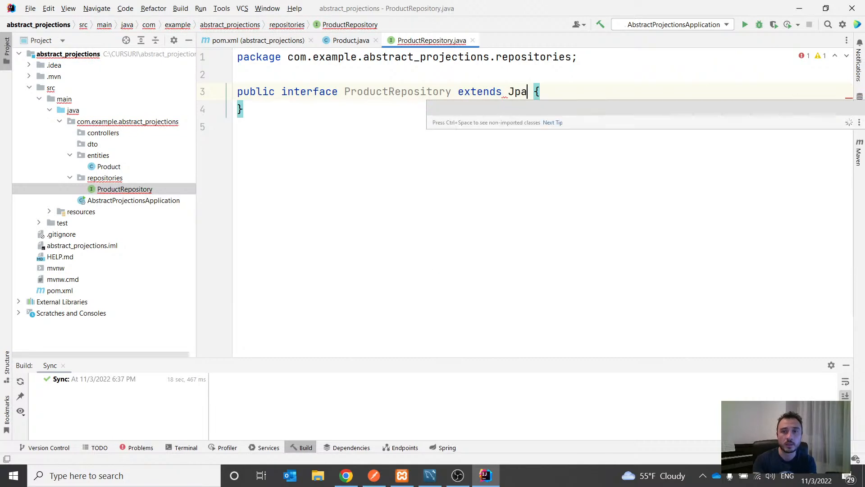
pyautogui.write('Re')
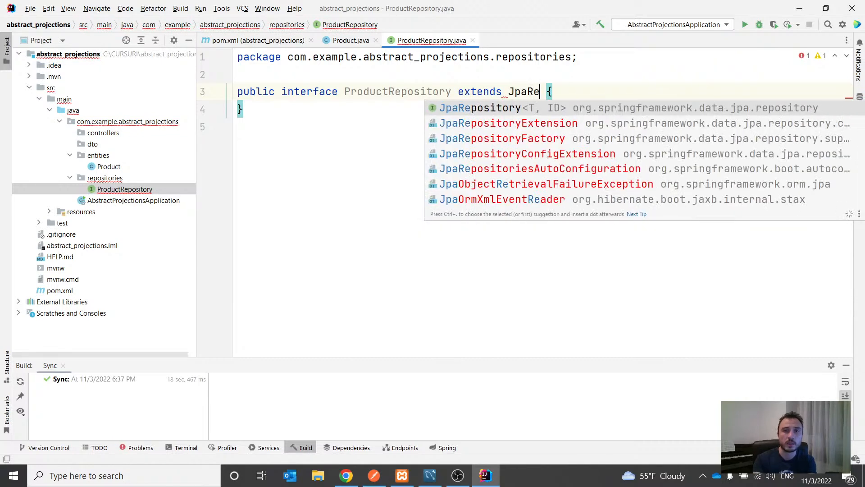
pyautogui.click(479, 108)
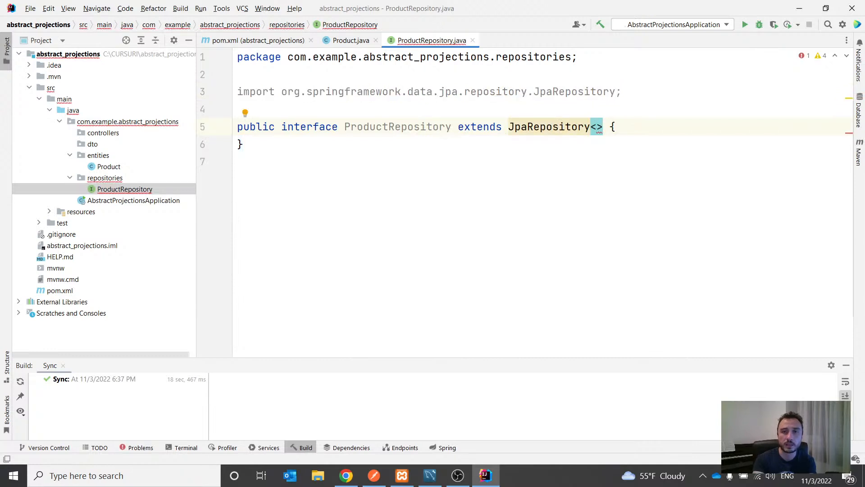
pyautogui.write('Pro')
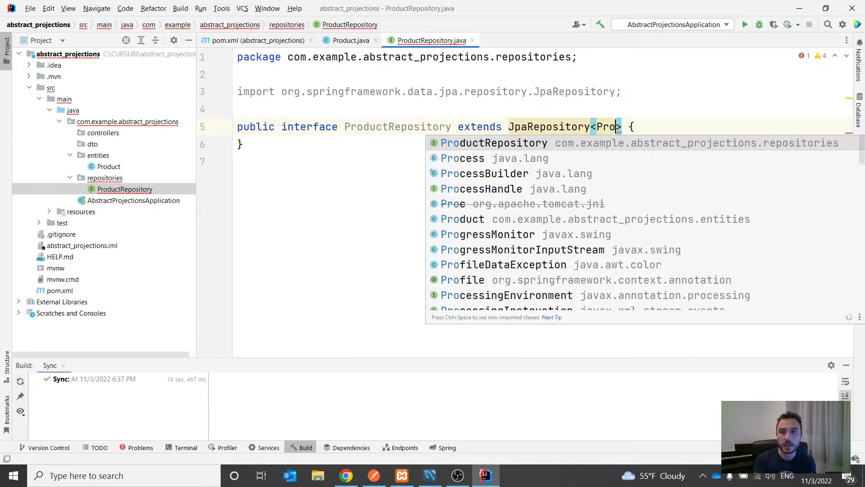
pyautogui.write('uct, Integer')
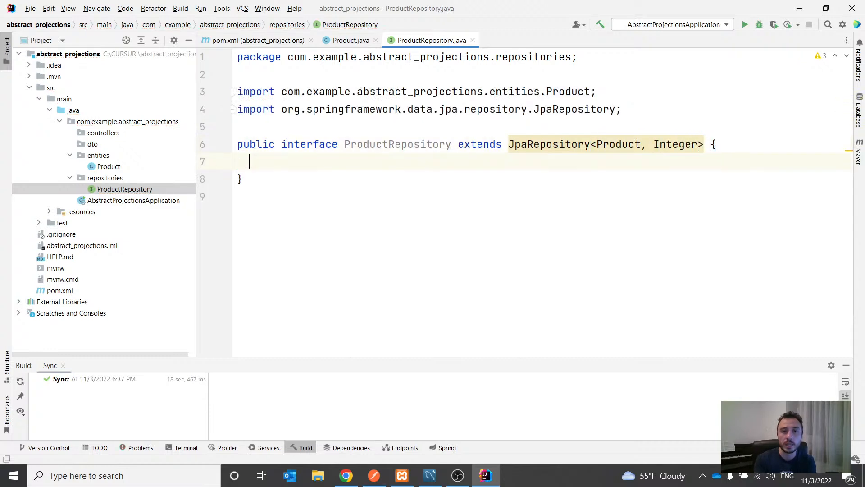
# Declare the method List<Product> findAllAbstraction().
pyautogui.write('Lis')
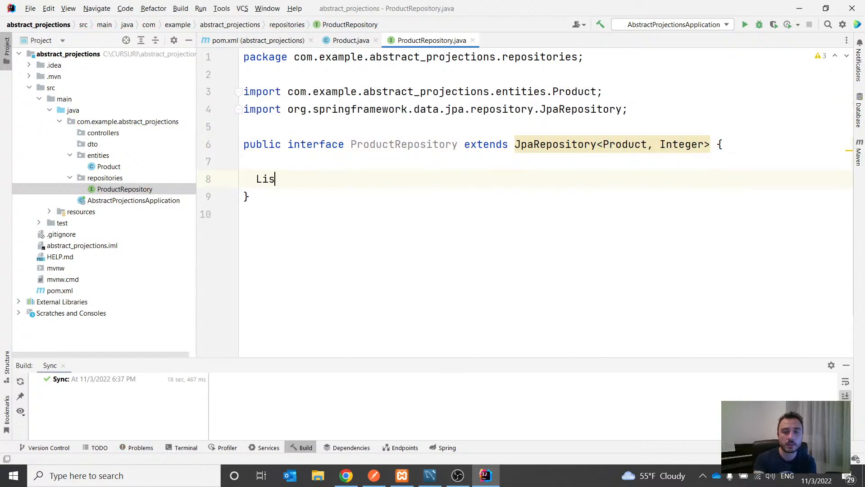
pyautogui.write('t<Product> find')
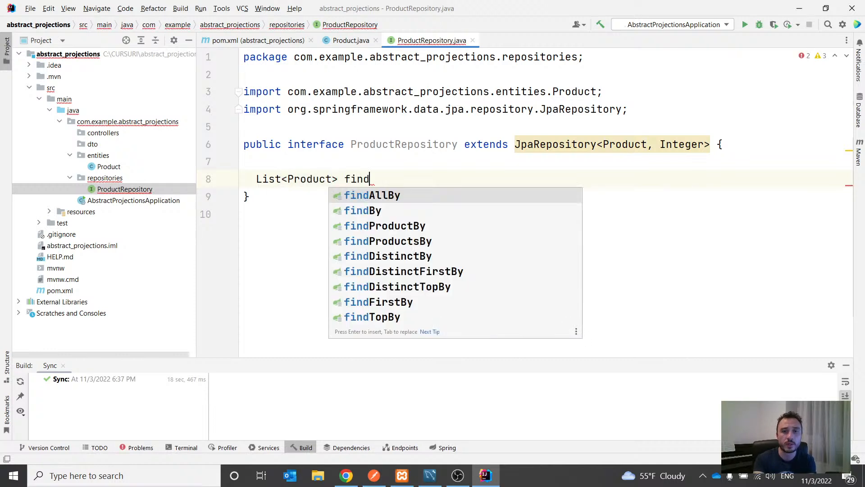
pyautogui.write('AllA')
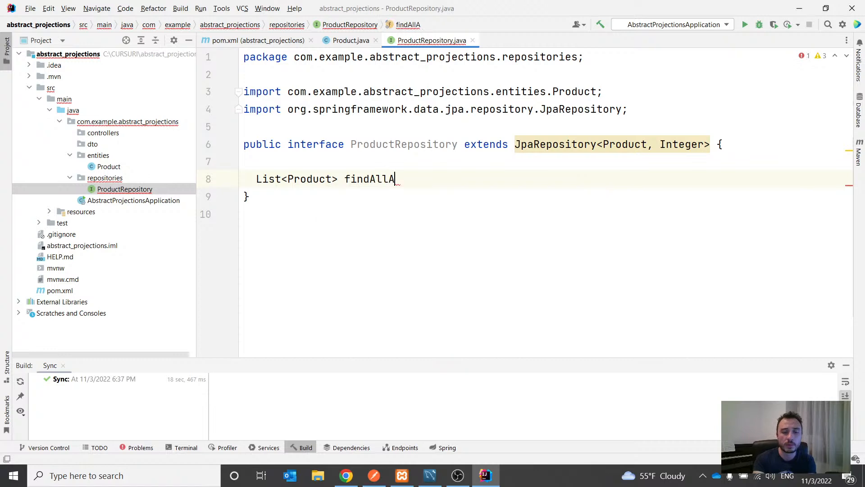
pyautogui.write('bstraction')
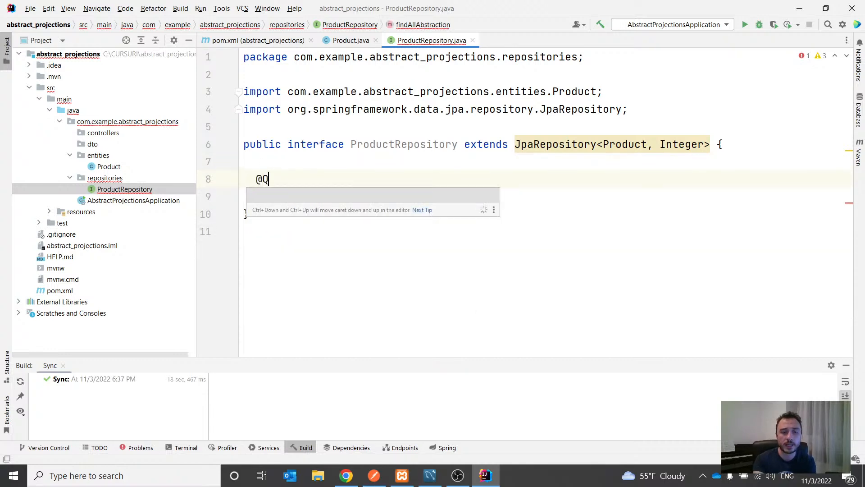
pyautogui.write('u')
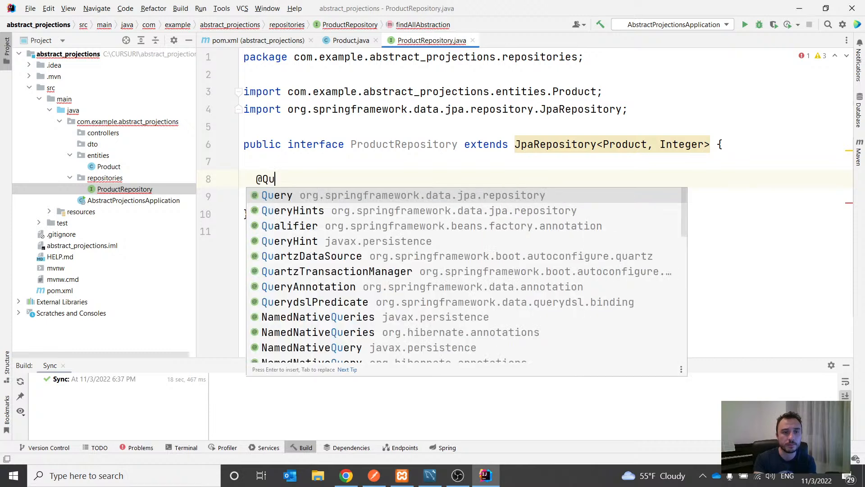
pyautogui.click(276, 194)
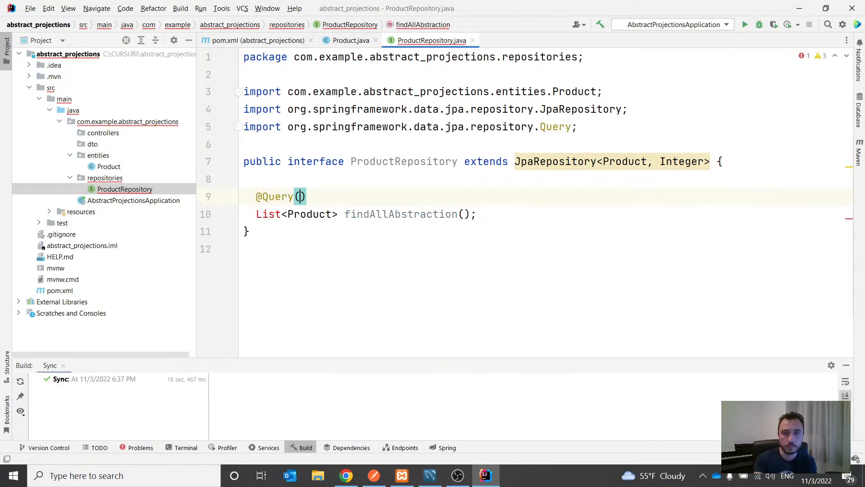
pyautogui.write('"""')
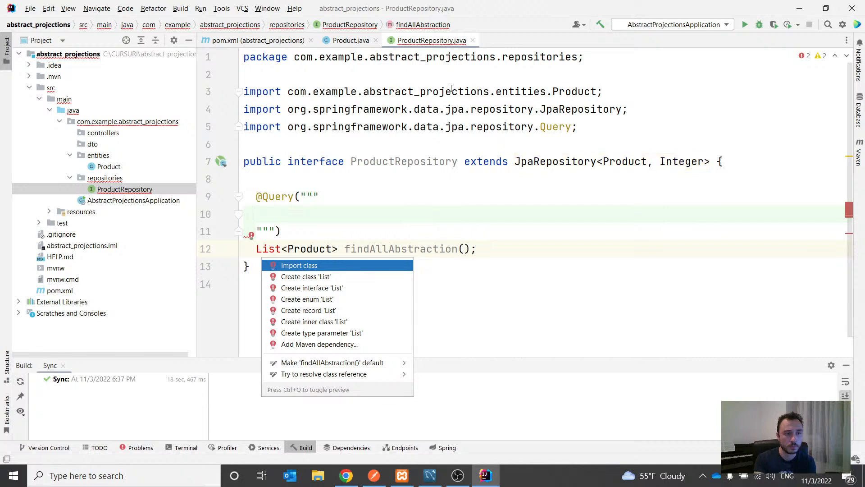
pyautogui.click(298, 265)
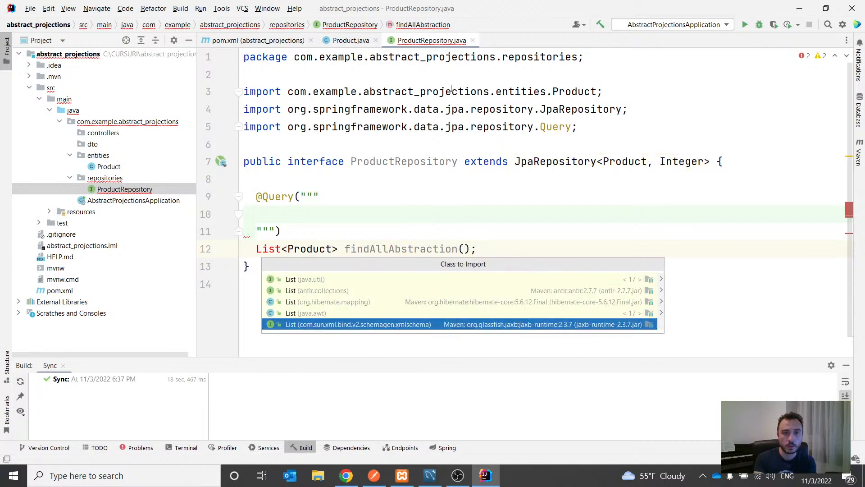
pyautogui.click(306, 278)
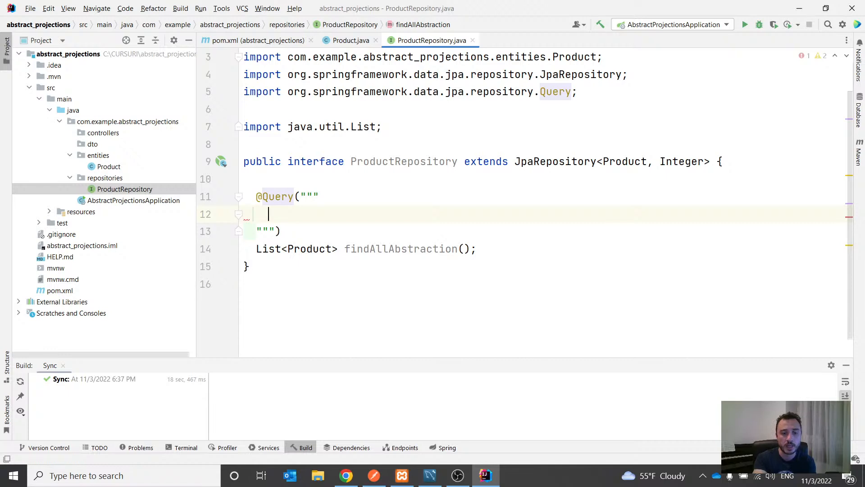
pyautogui.write('SELECT')
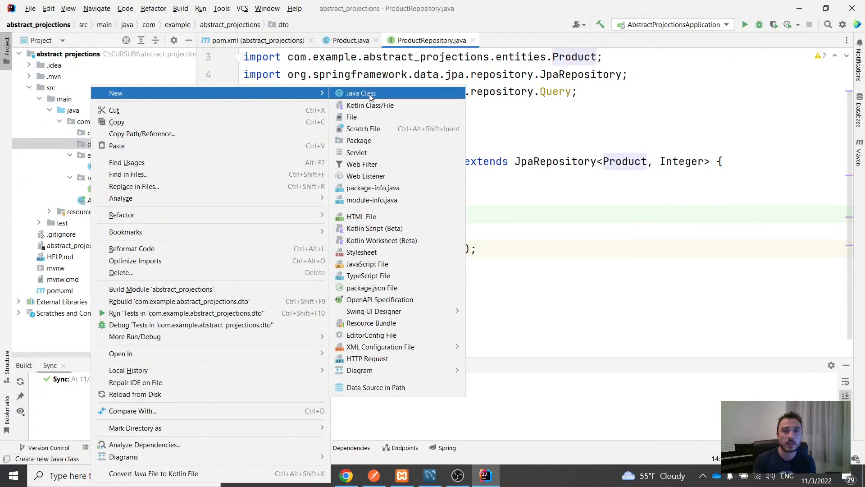
# Create the ProductAbstraction interface in dto with int getId() and String getName().
pyautogui.click(361, 93)
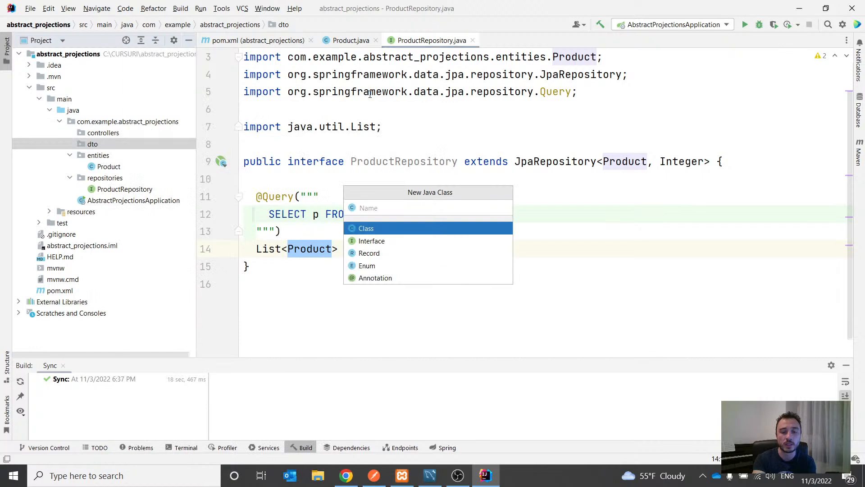
pyautogui.write('P')
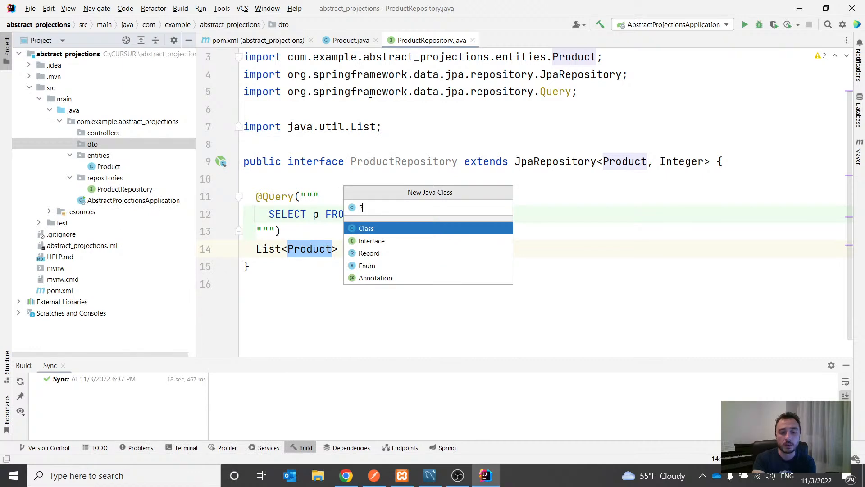
pyautogui.write('roductAbstraction')
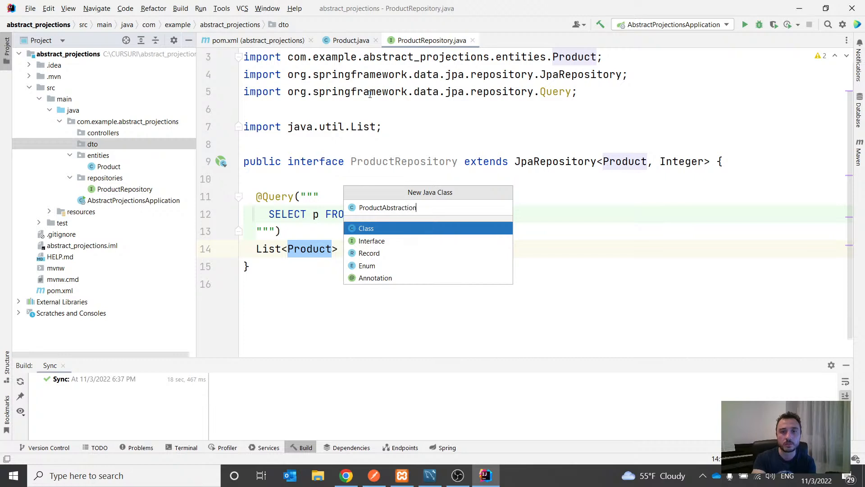
pyautogui.click(366, 228)
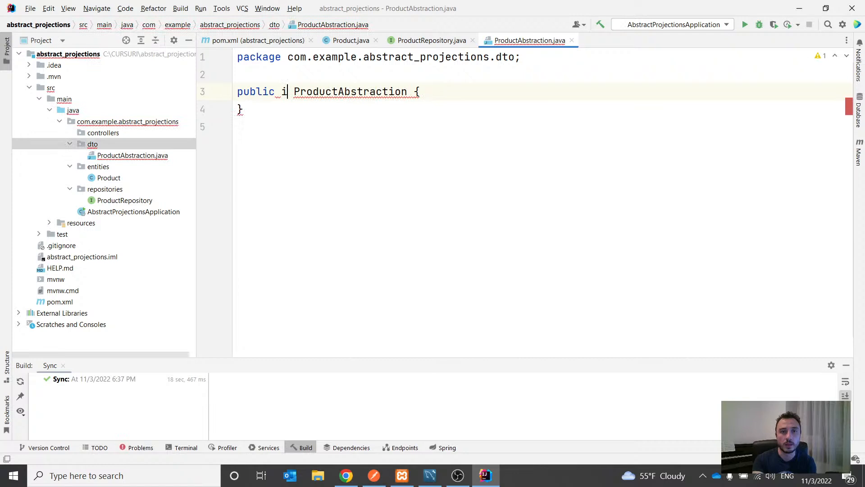
pyautogui.write('nterface')
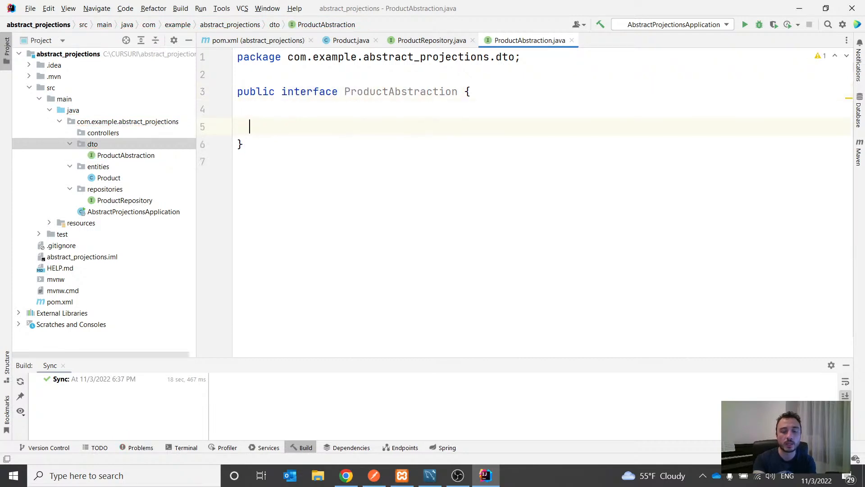
pyautogui.write('int getId();')
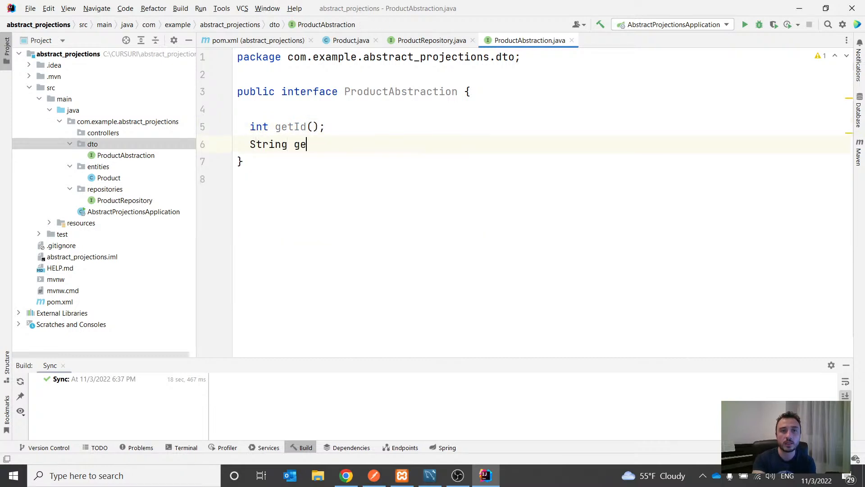
pyautogui.write('tName();')
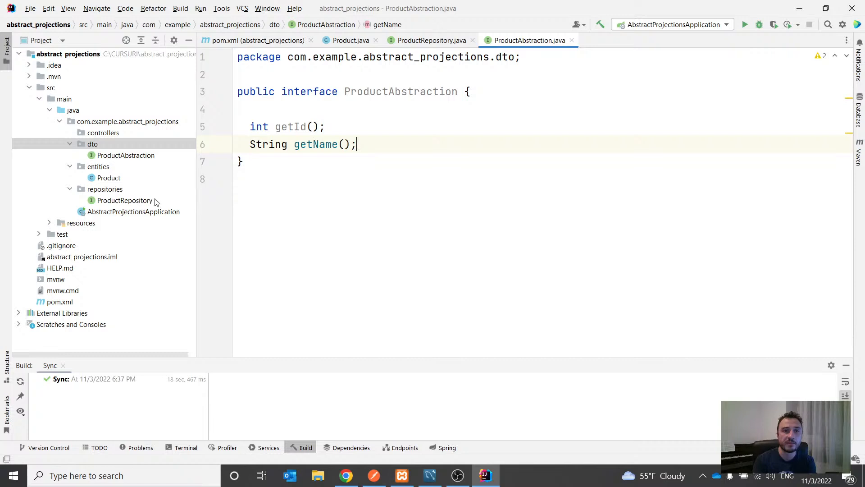
pyautogui.moveTo(109, 181)
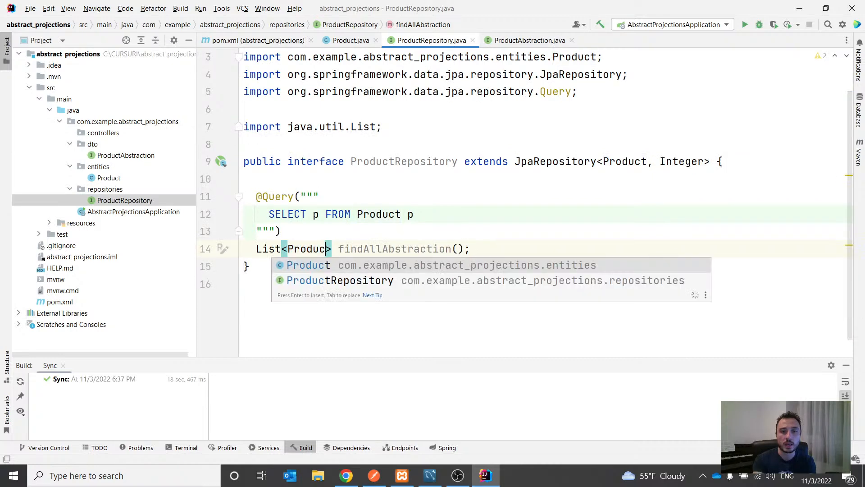
# Change findAllAbstraction's return type to List<ProductAbstraction>.
pyautogui.write('tA')
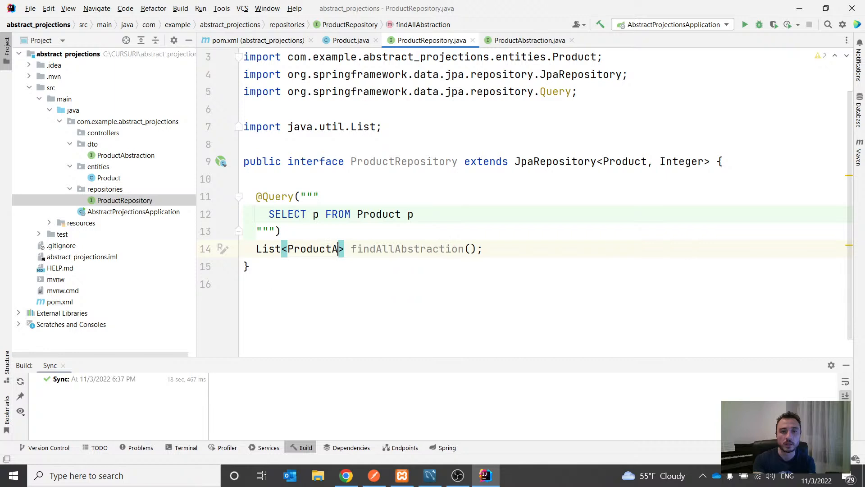
pyautogui.write('bstraction')
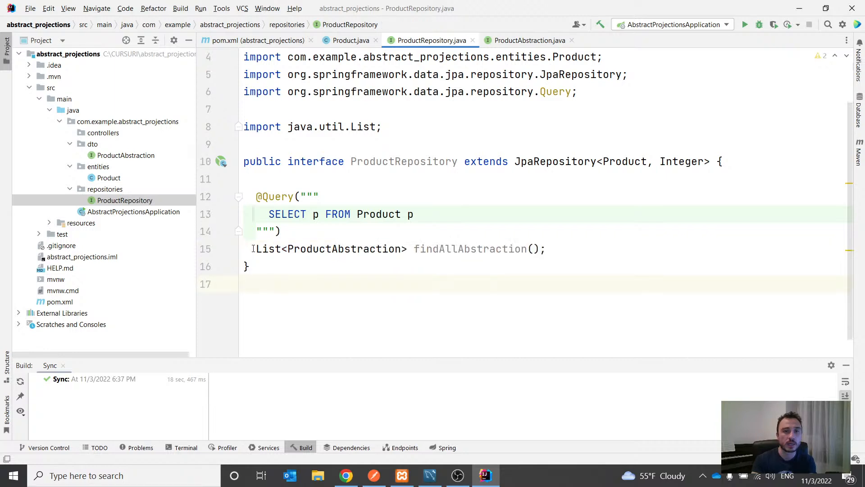
pyautogui.rightClick(103, 133)
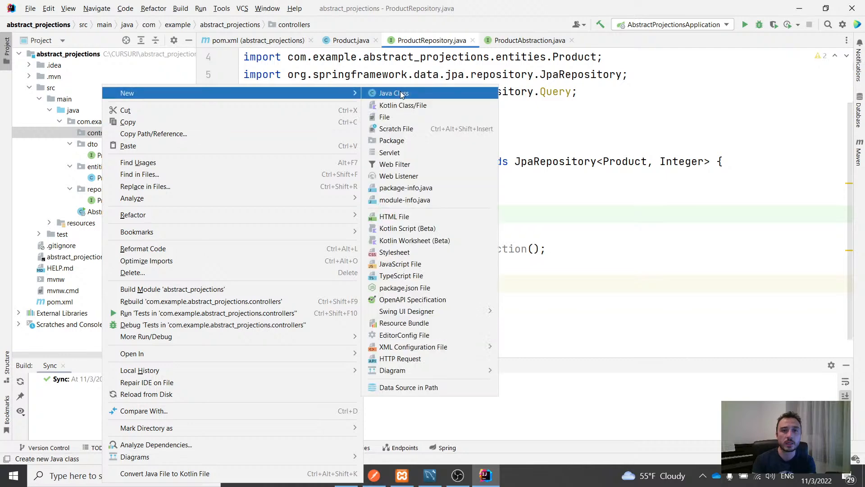
pyautogui.click(393, 92)
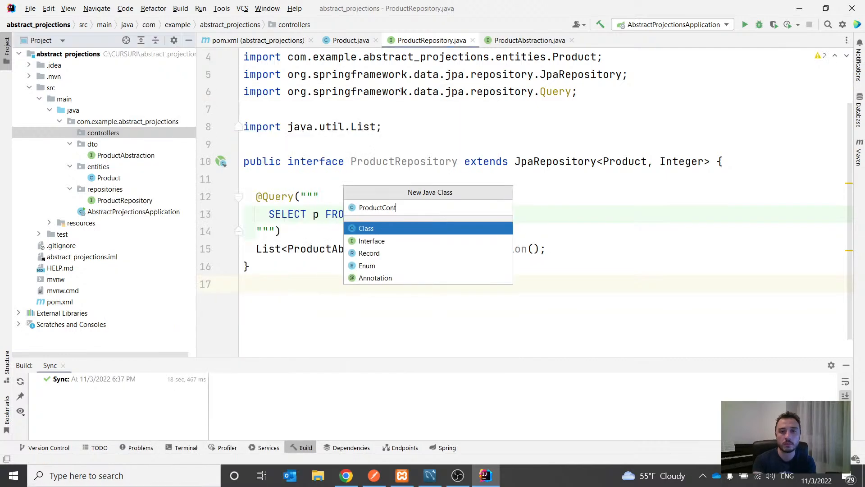
pyautogui.click(366, 228)
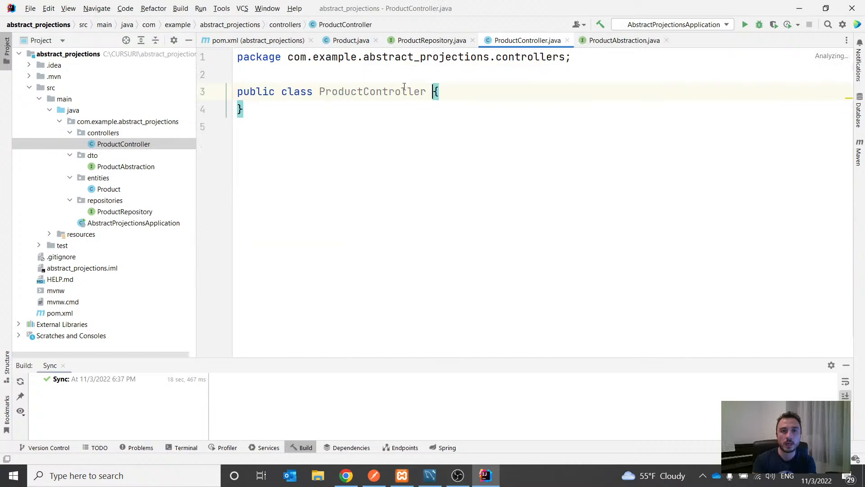
pyautogui.write('@RestController')
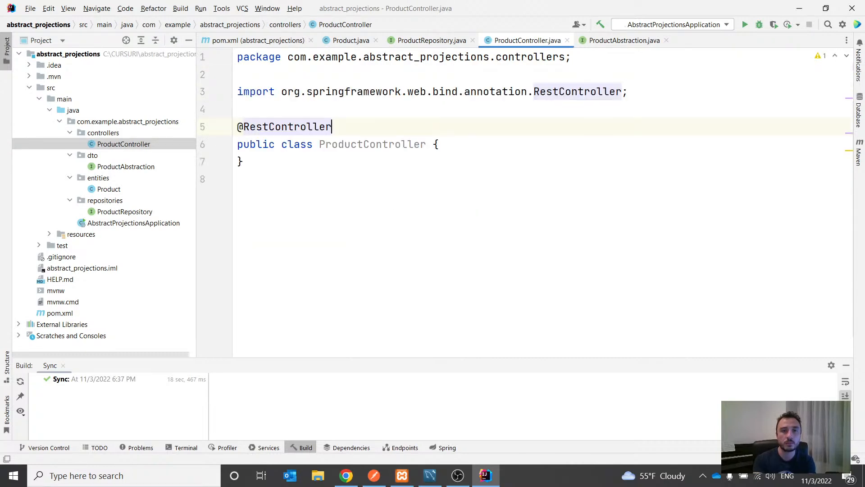
pyautogui.press('Enter')
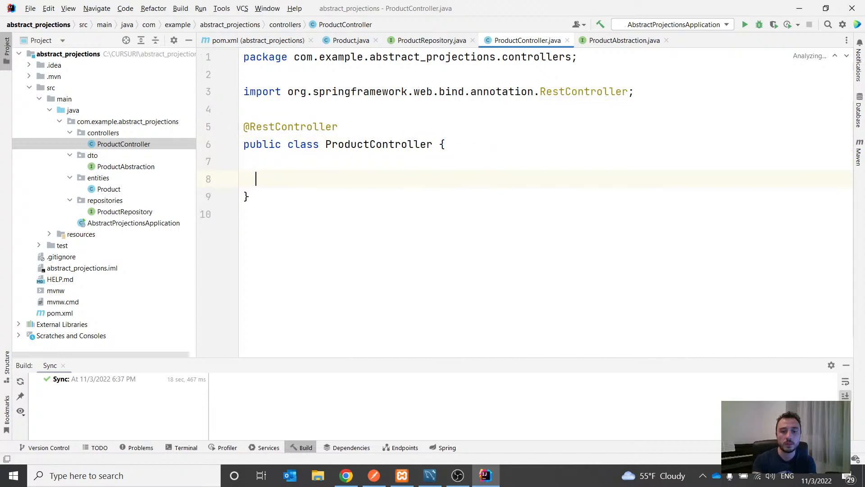
pyautogui.write('private')
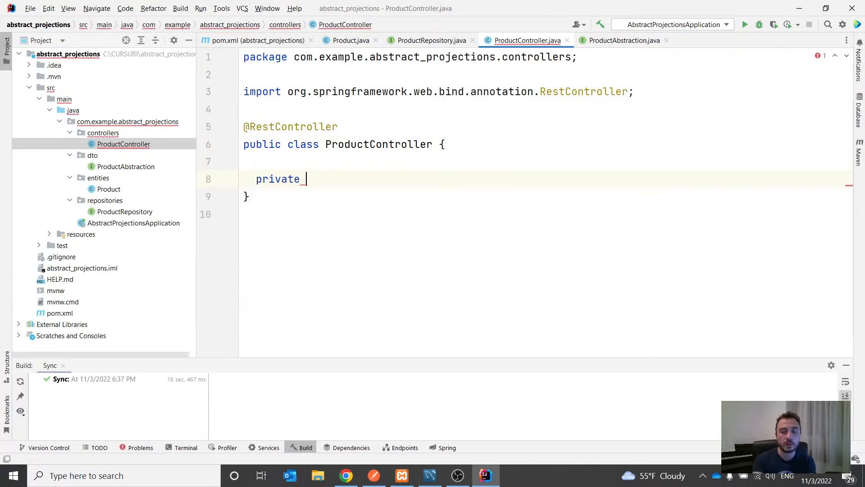
pyautogui.write('final')
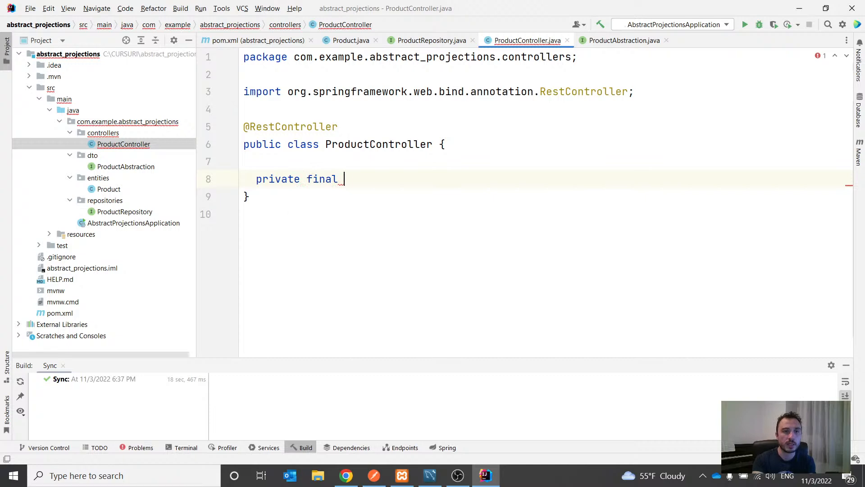
pyautogui.write('Pro')
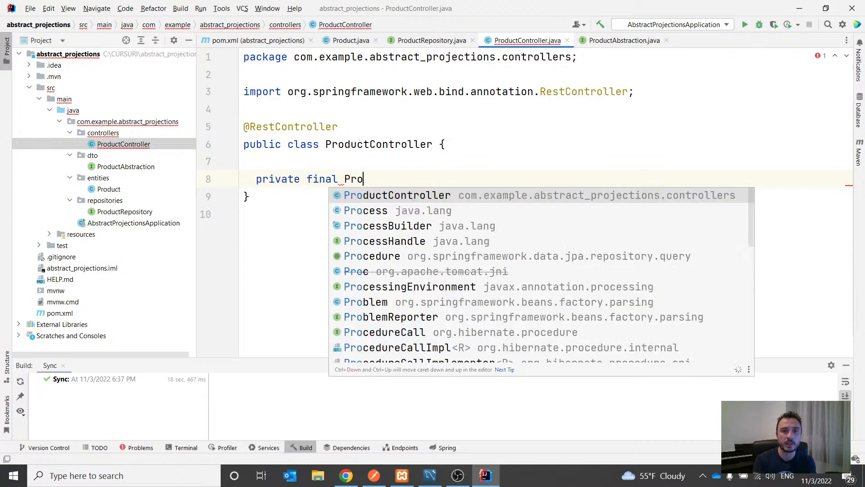
pyautogui.write('ductRepository productRepository')
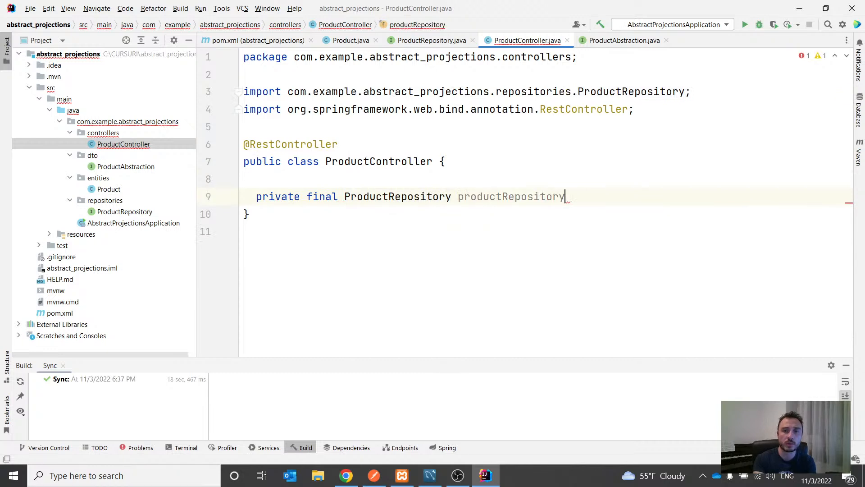
pyautogui.write(';')
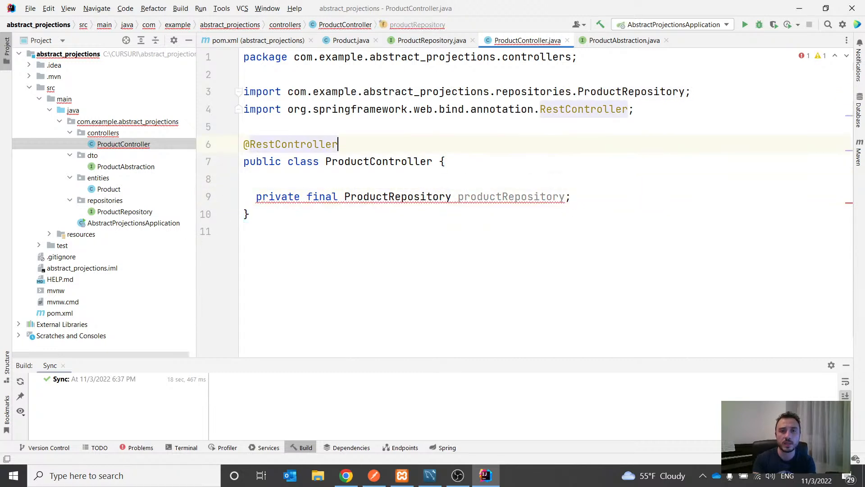
pyautogui.write('@')
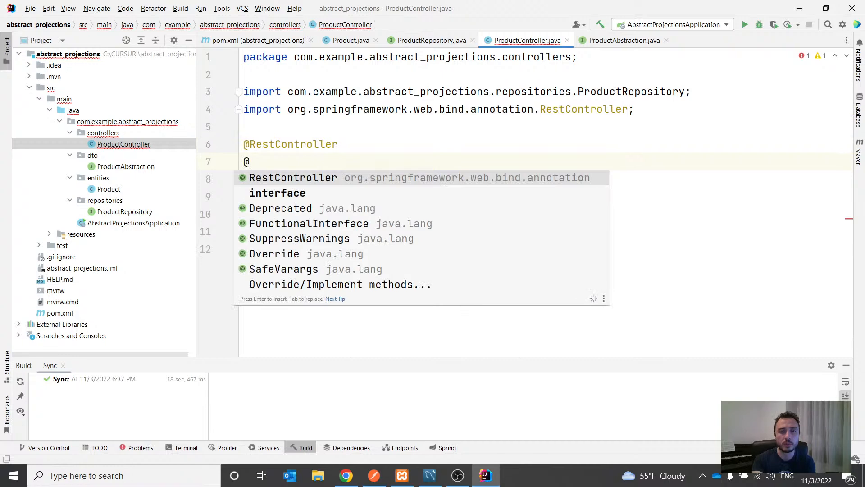
pyautogui.write('AllArgsConstructor')
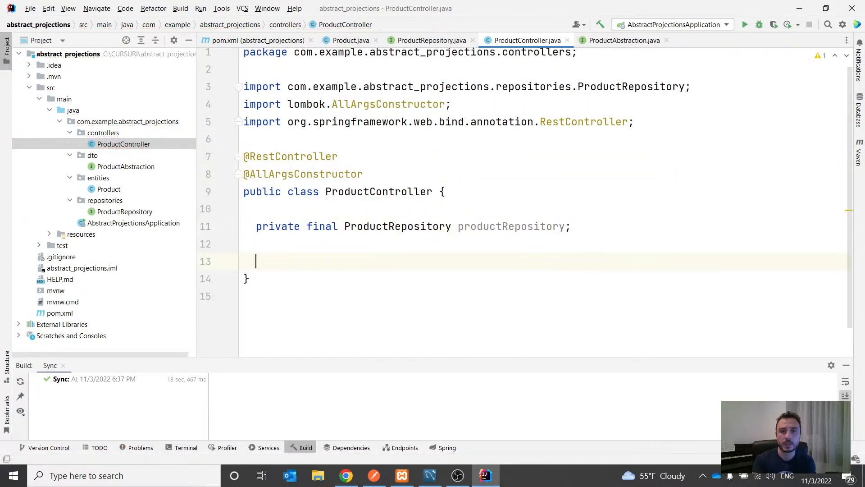
# Add a getAllAbstraction method returning List<ProductAbstraction>, importing java.util.List.
pyautogui.write('public List')
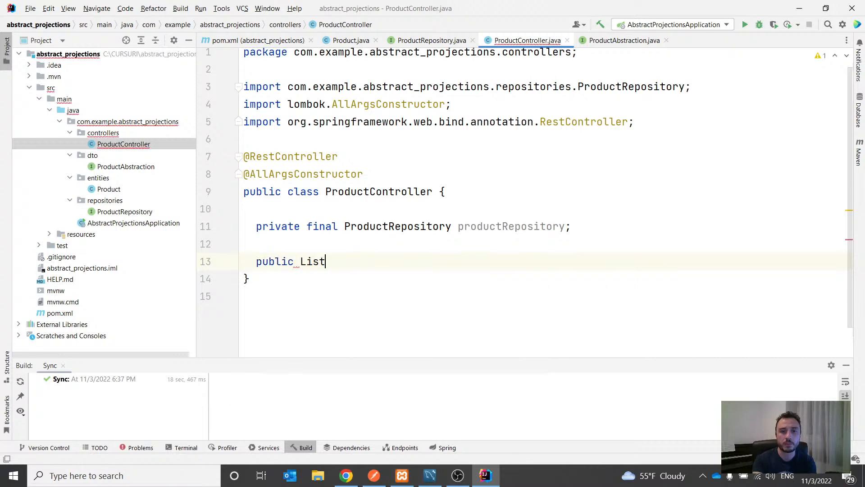
pyautogui.write('<ProductAbstraction> getA')
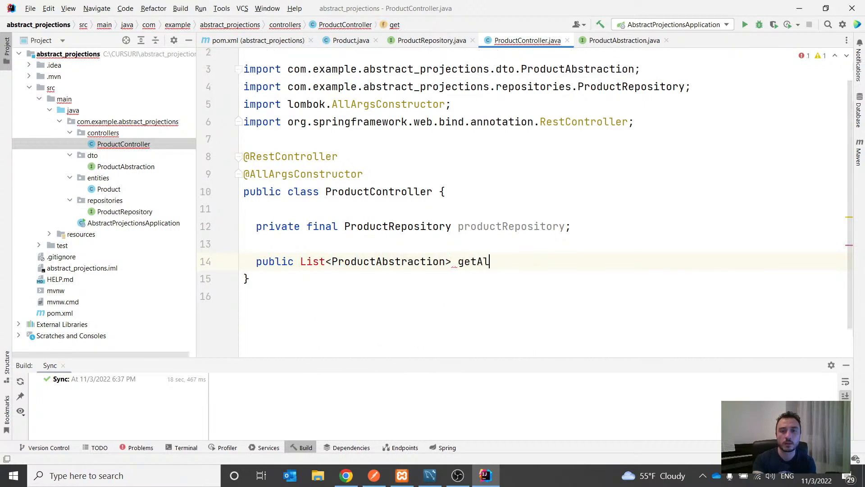
pyautogui.write('lAbstraction() {')
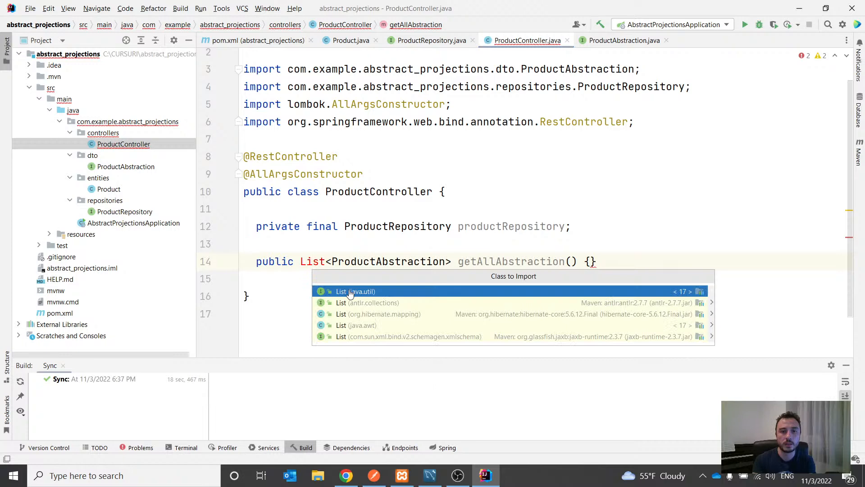
pyautogui.click(355, 292)
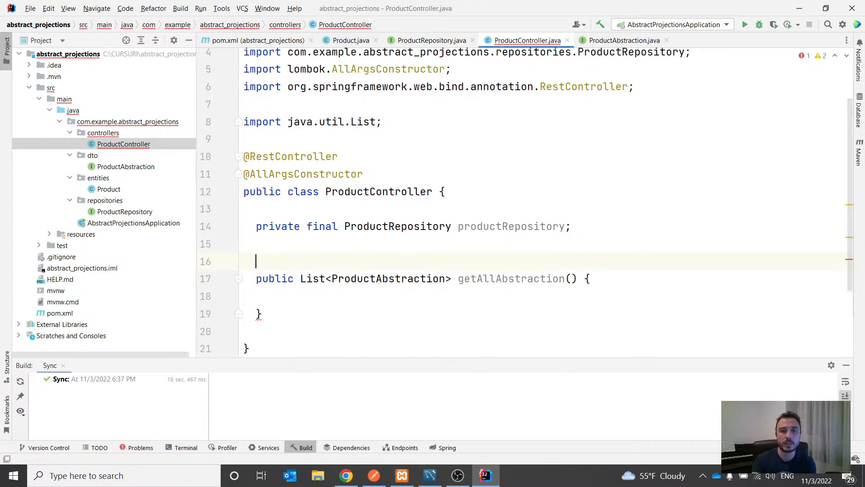
pyautogui.write('@Get')
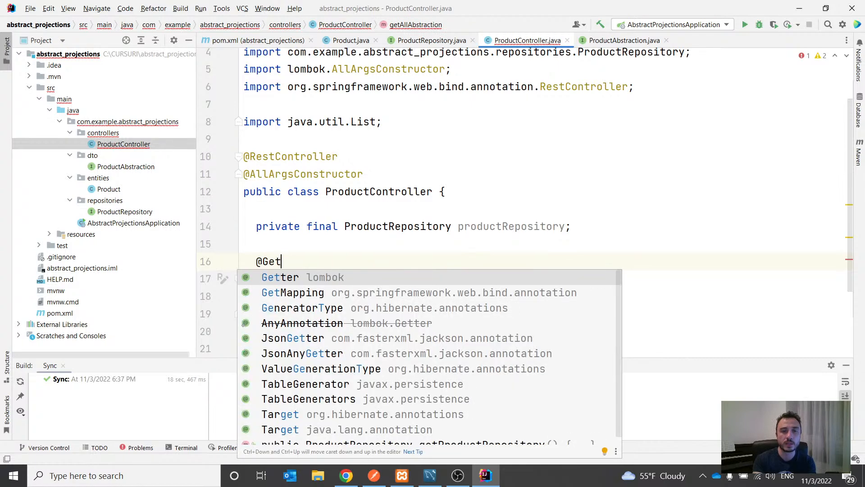
pyautogui.click(293, 292)
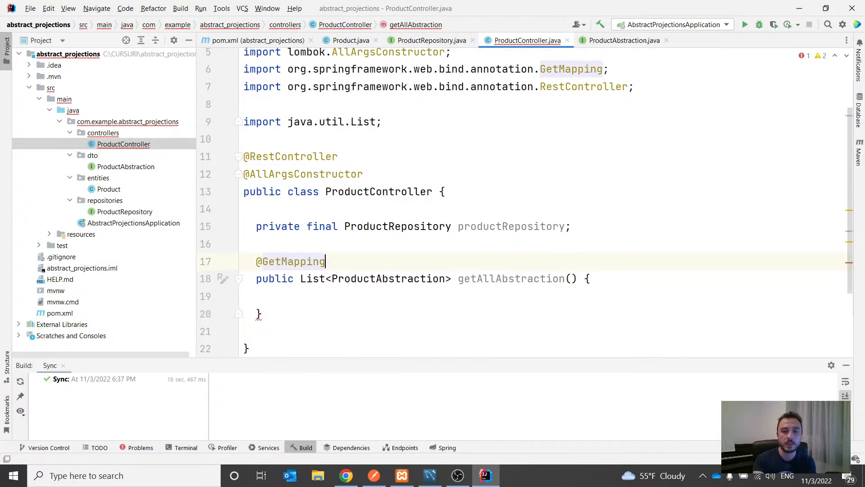
pyautogui.write('("/")')
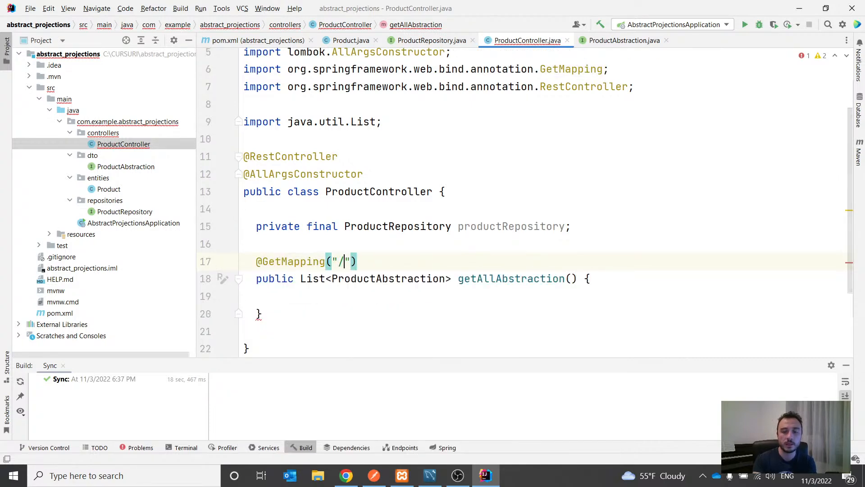
pyautogui.write('products')
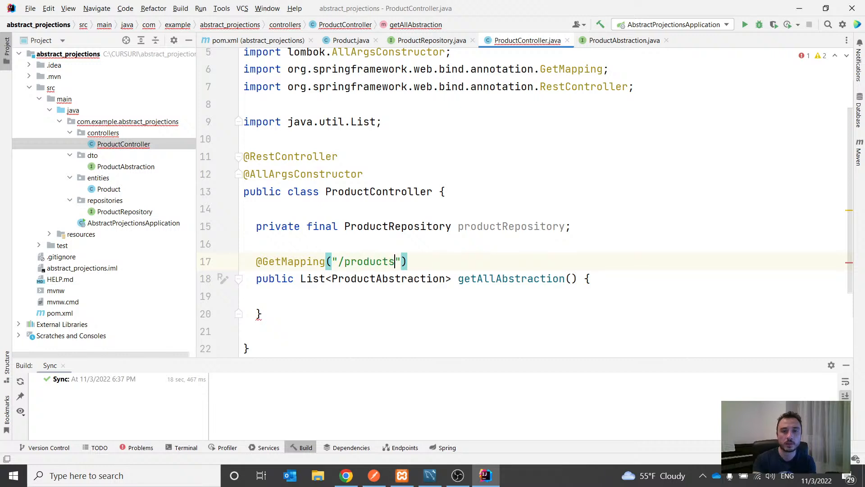
pyautogui.write('return p')
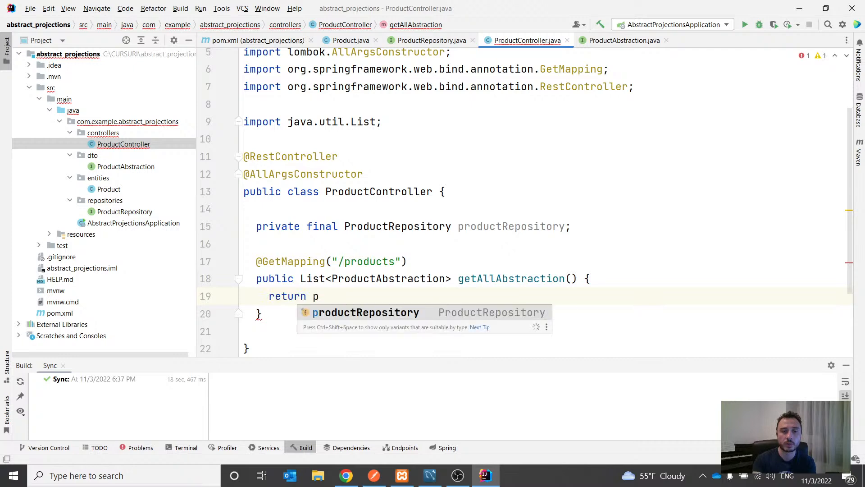
pyautogui.write('roductRepository.')
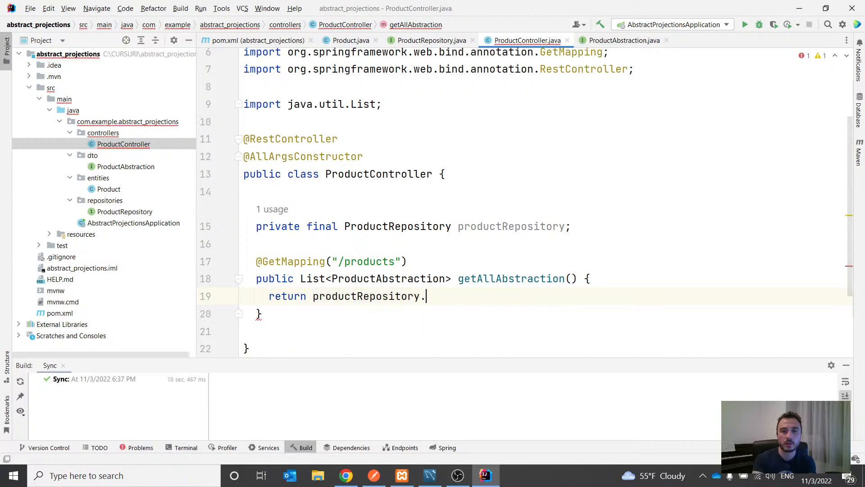
pyautogui.write('findAllAbstraction();')
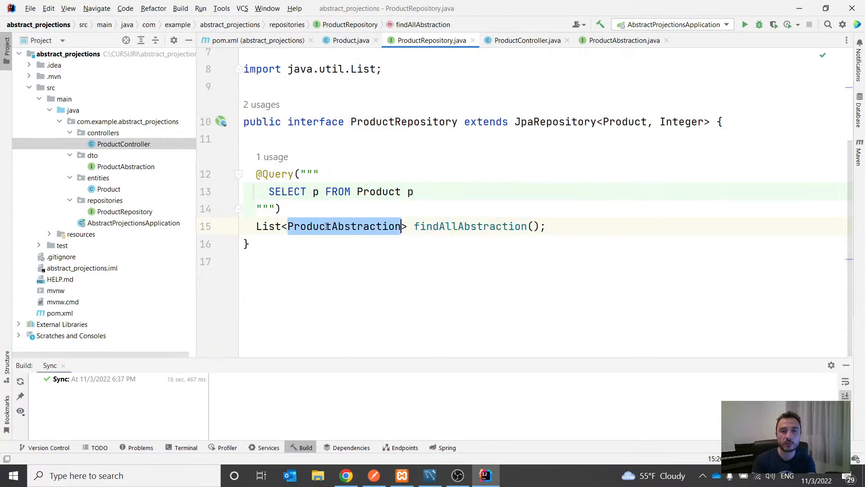
# Review the query's alias p in SELECT p FROM Product p, then view ProductAbstraction.
pyautogui.click(313, 192)
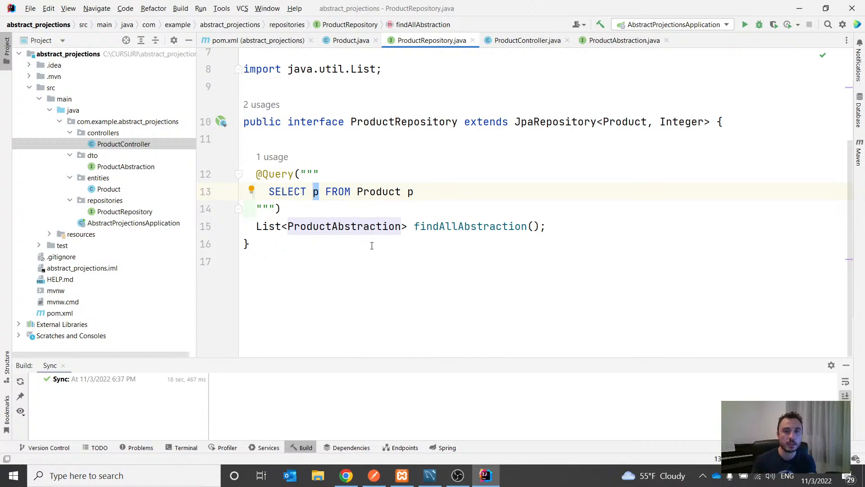
pyautogui.moveTo(315, 239)
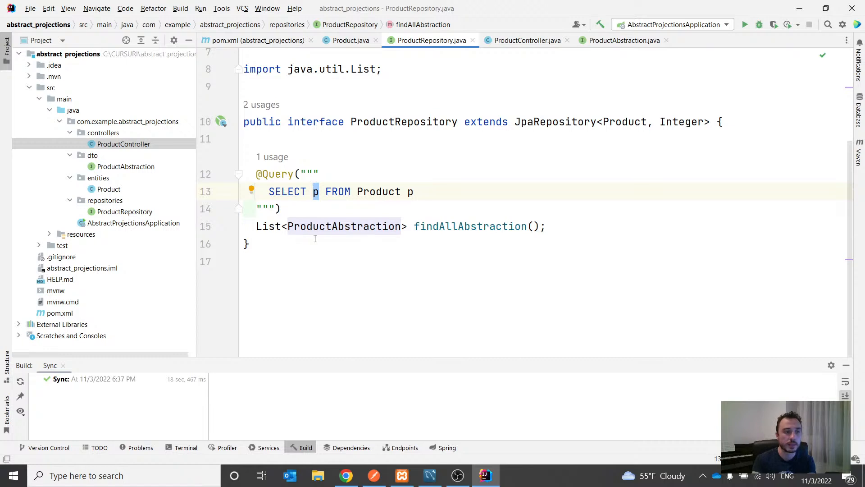
pyautogui.moveTo(231, 189)
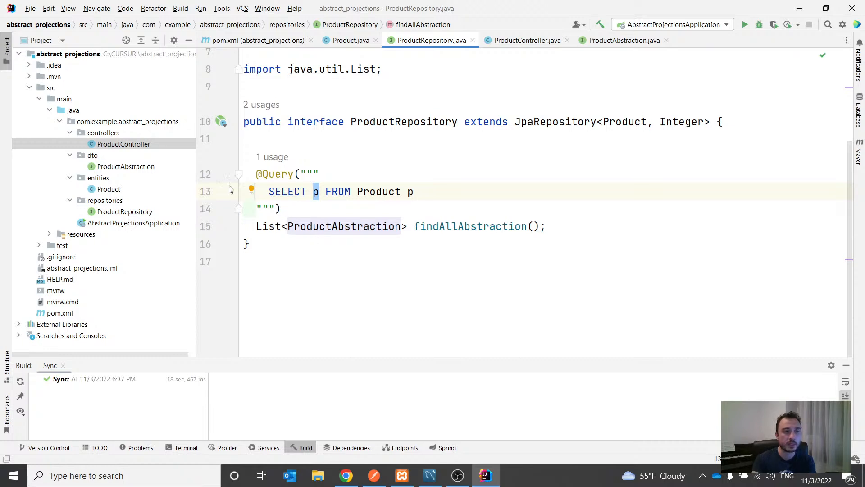
pyautogui.click(625, 40)
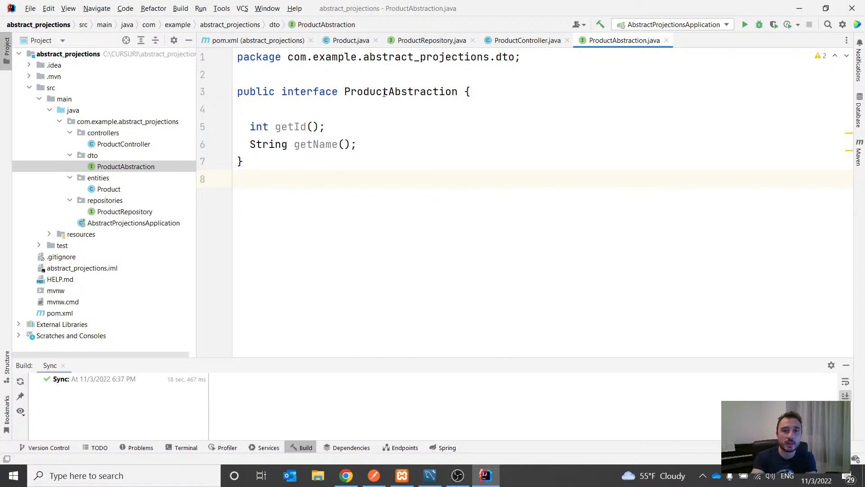
# Highlight the ProductAbstraction name while reviewing its getters, then return to ProductRepository.
pyautogui.doubleClick(401, 91)
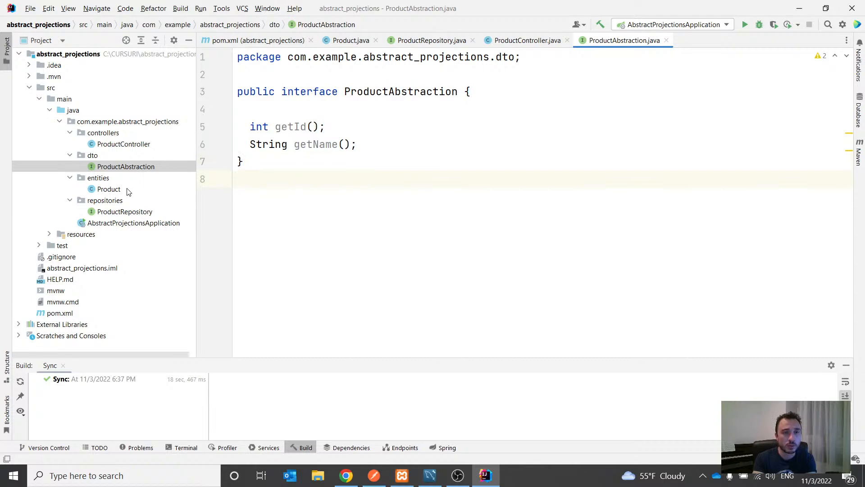
pyautogui.click(123, 211)
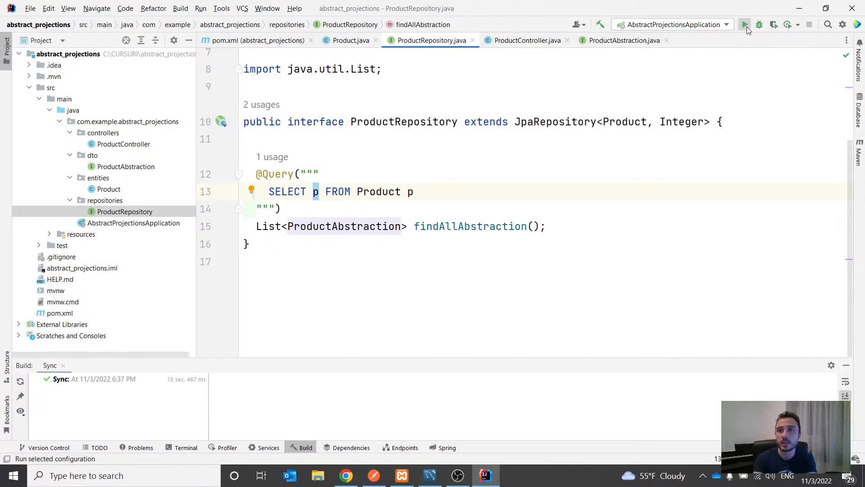
# Launch the Spring Boot app, which cancels during build, and open the empty application.properties.
pyautogui.click(745, 24)
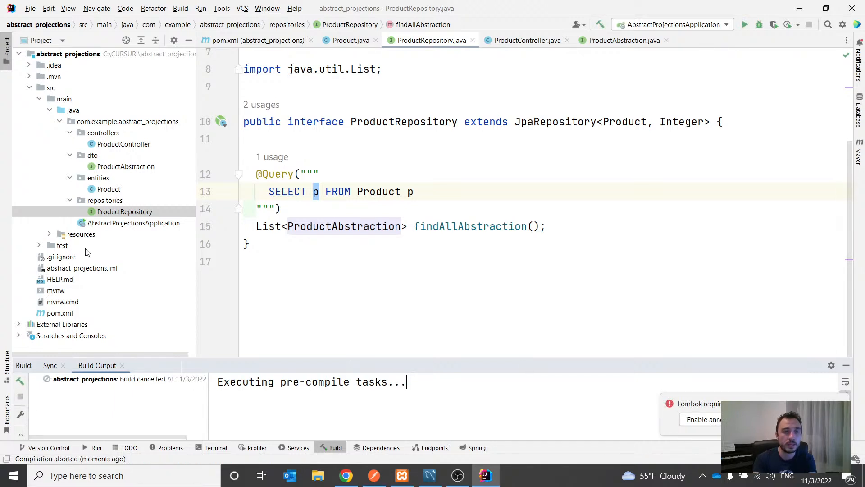
pyautogui.click(80, 233)
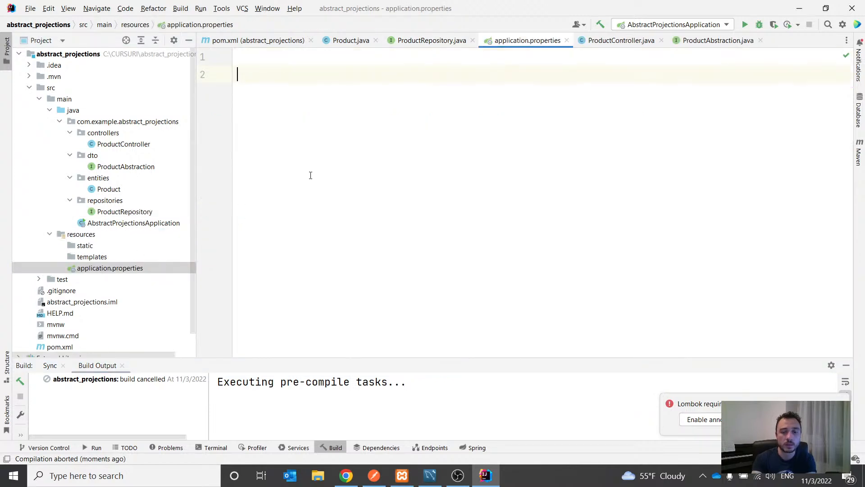
# Set spring.datasource.url=jdbc:mysql://localhost/demo and spring.datasource.username=root in application.properties.
pyautogui.write('spring.dat')
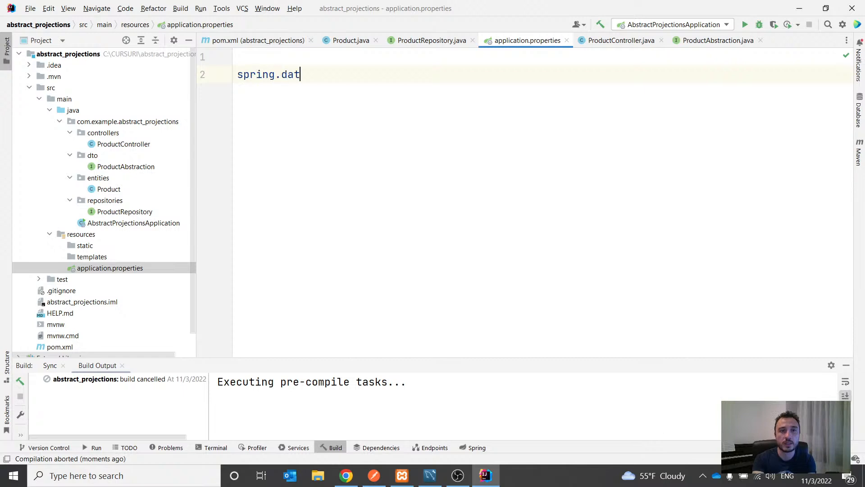
pyautogui.write('as')
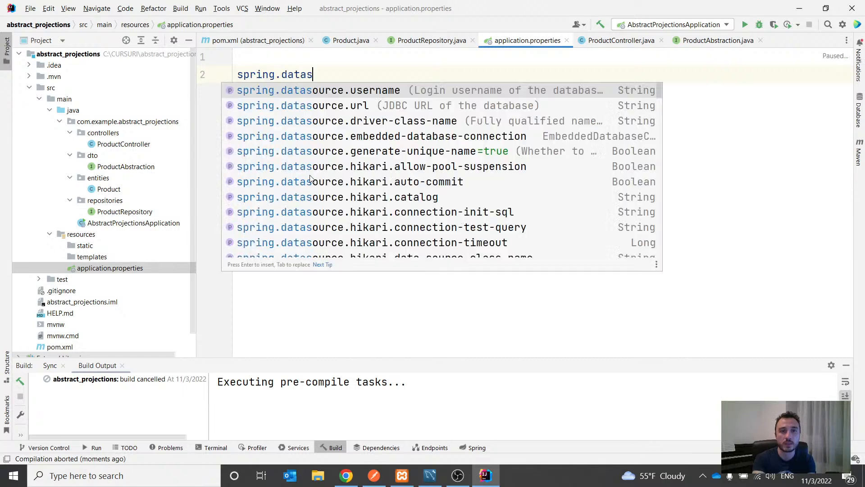
pyautogui.click(302, 106)
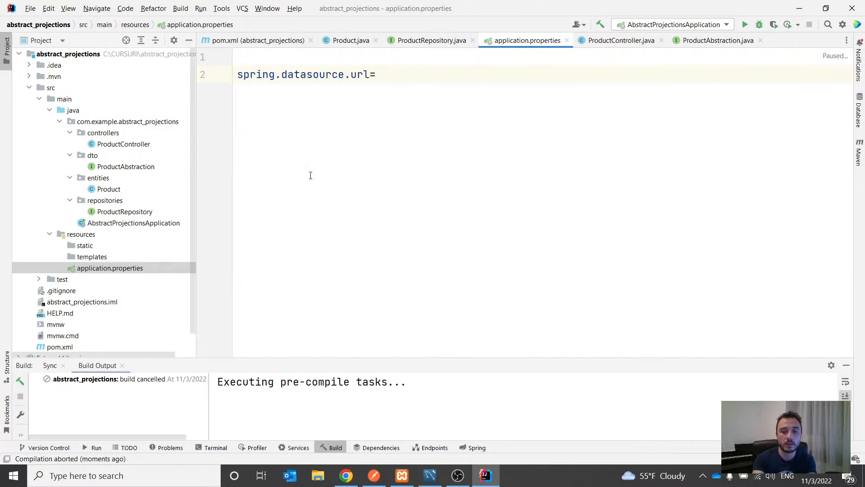
pyautogui.write('jdbc:my')
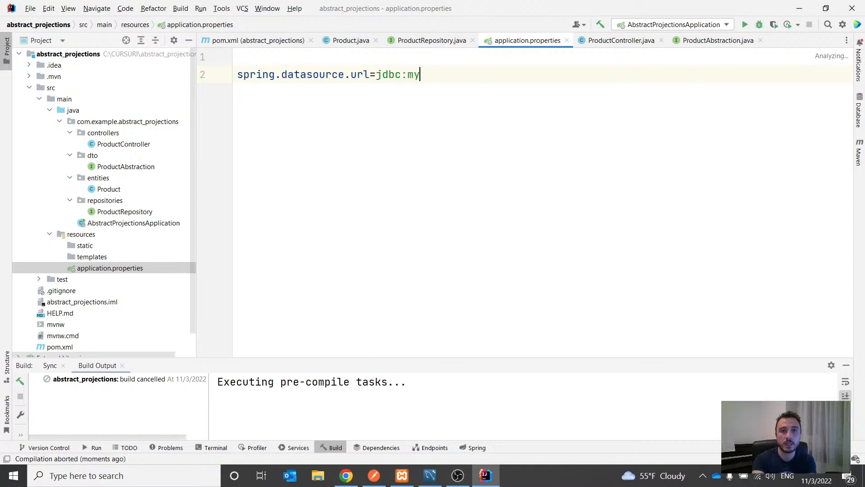
pyautogui.write('sql://local')
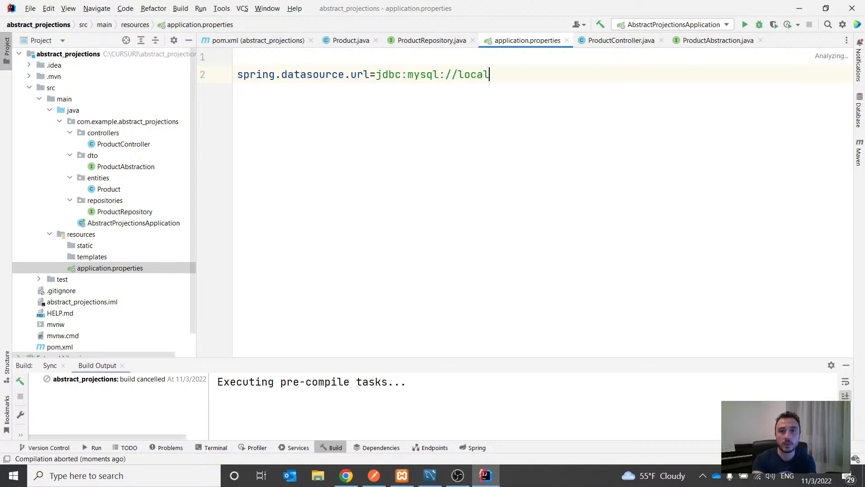
pyautogui.write('host')
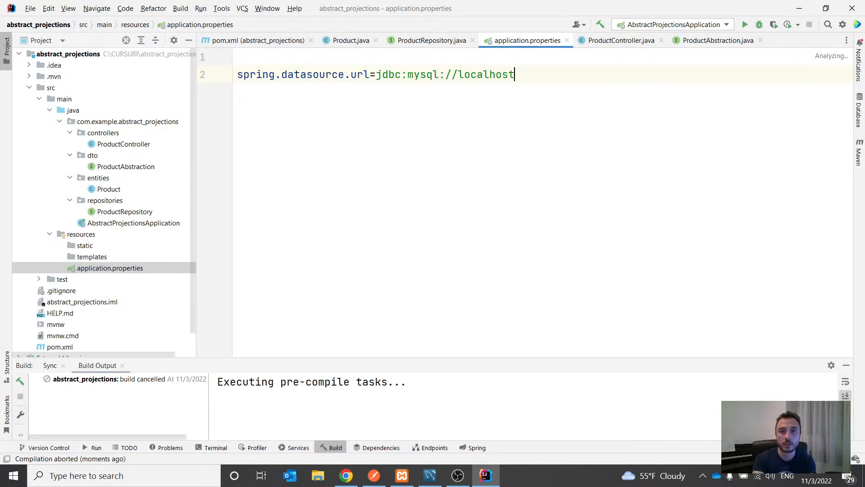
pyautogui.write('/demo')
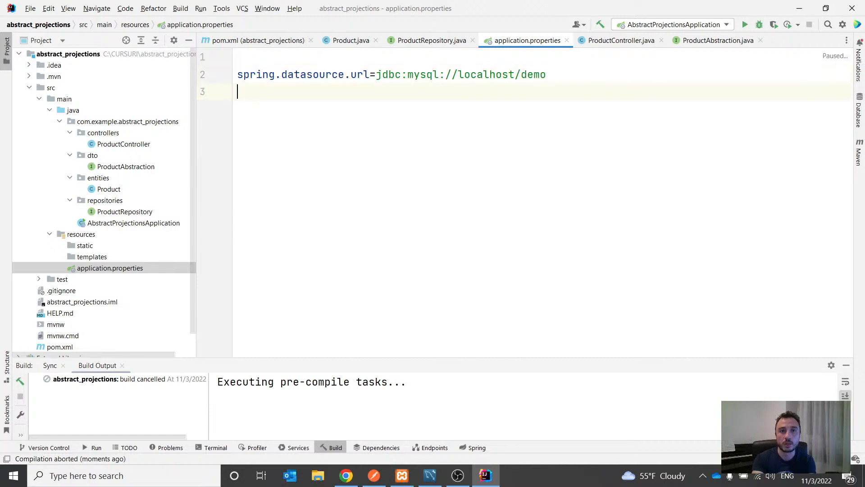
pyautogui.write('datas')
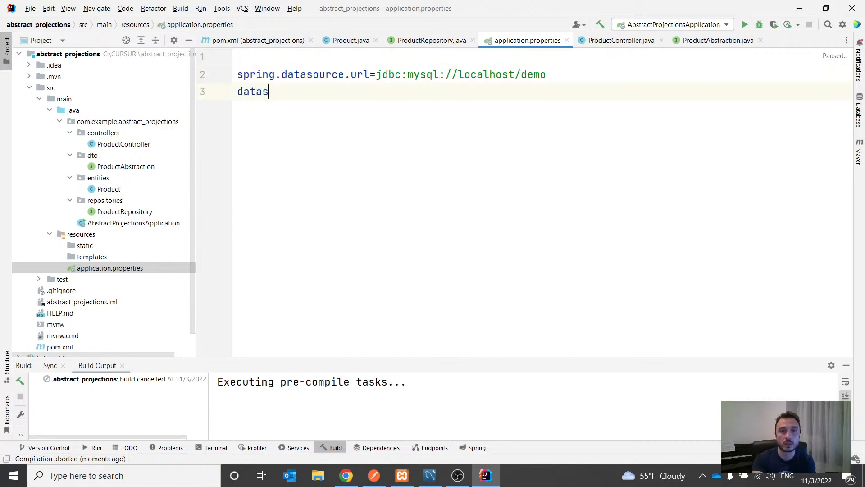
pyautogui.write('datas')
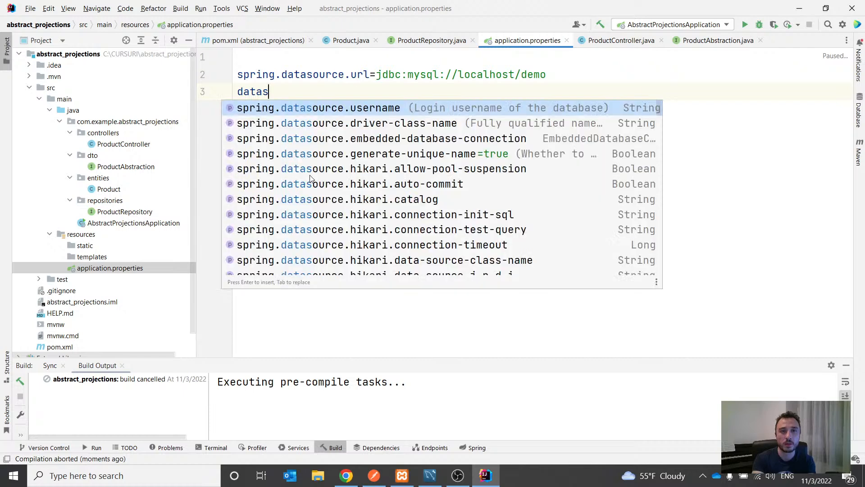
pyautogui.write('spring.datasource.username=root')
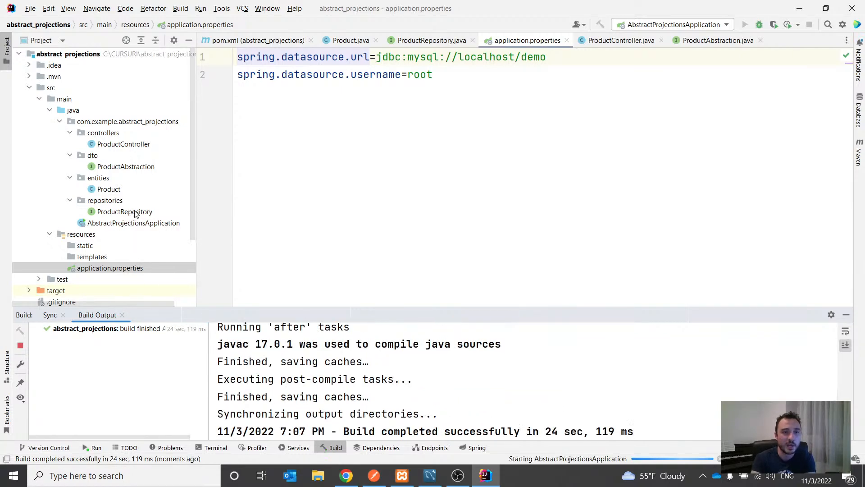
# Open ProductRepository and scroll through the Spring Boot startup log.
pyautogui.click(124, 212)
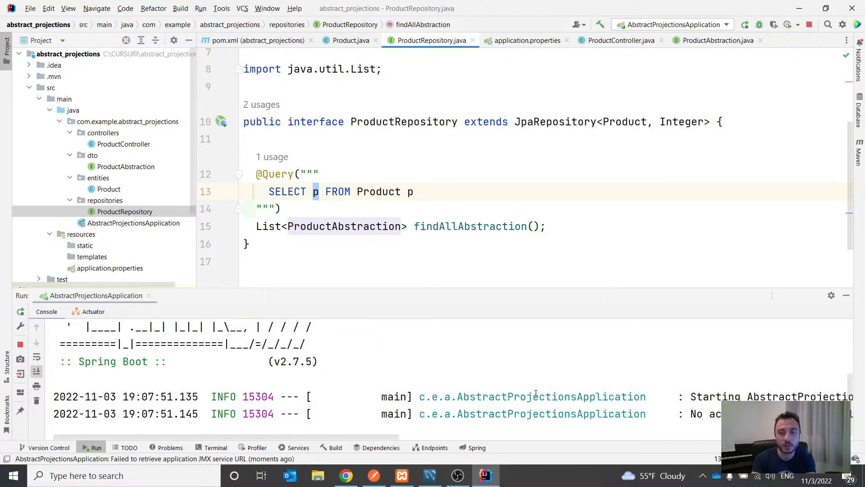
pyautogui.scroll(-3)
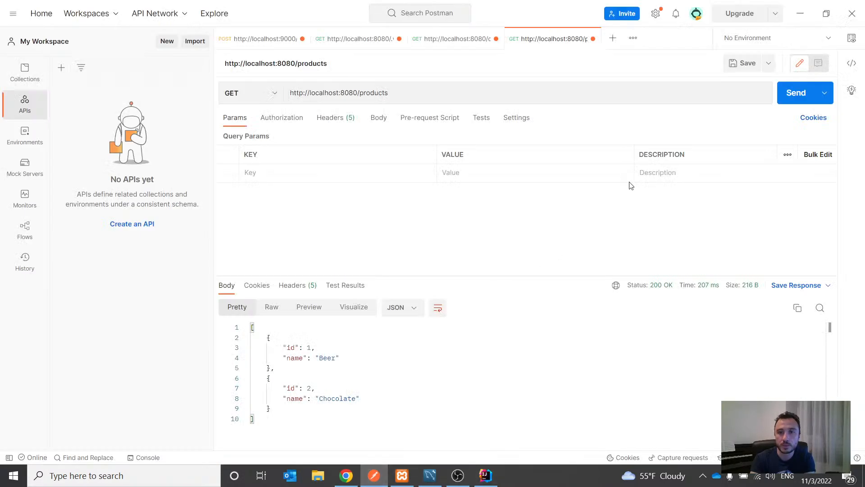
pyautogui.click(795, 92)
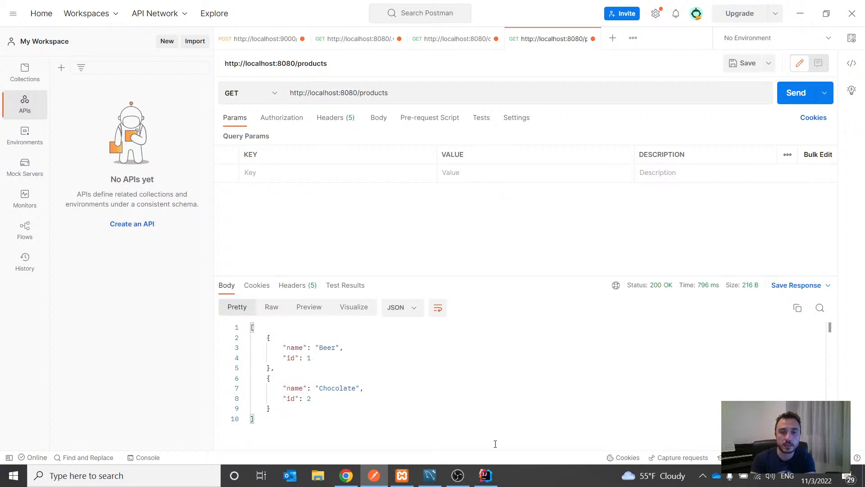
# Back in IntelliJ, create a new ProductRecord class in the dto package.
pyautogui.click(484, 475)
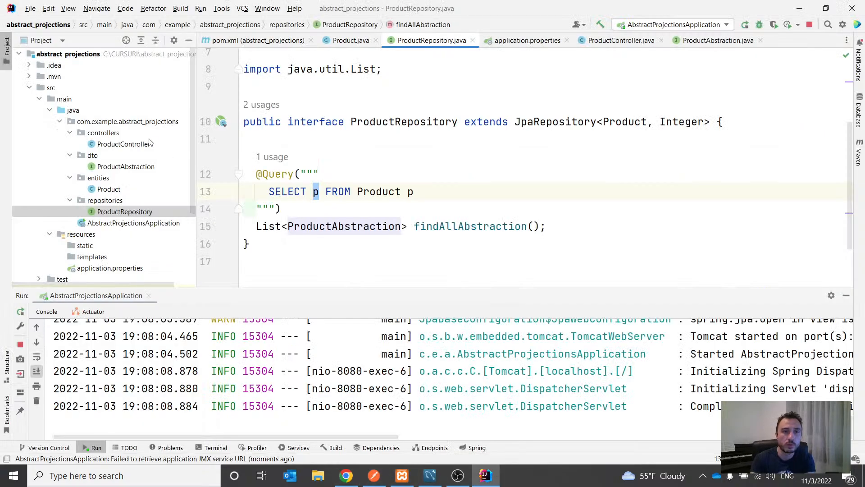
pyautogui.click(92, 155)
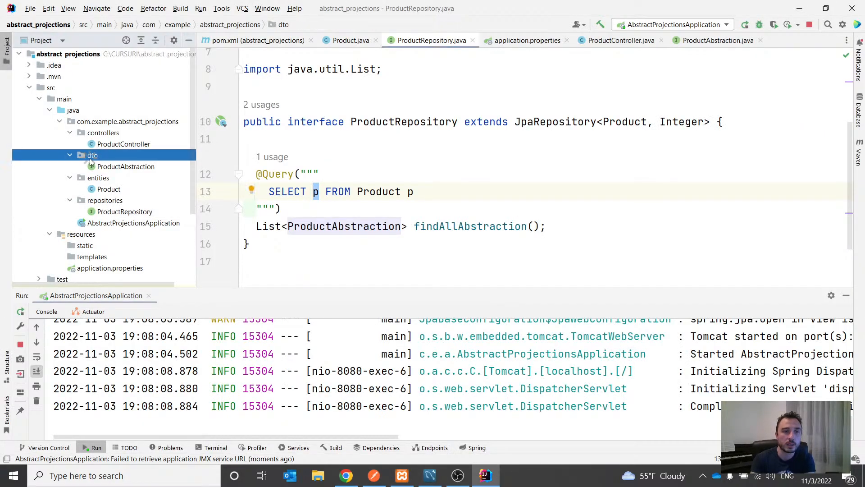
pyautogui.rightClick(92, 155)
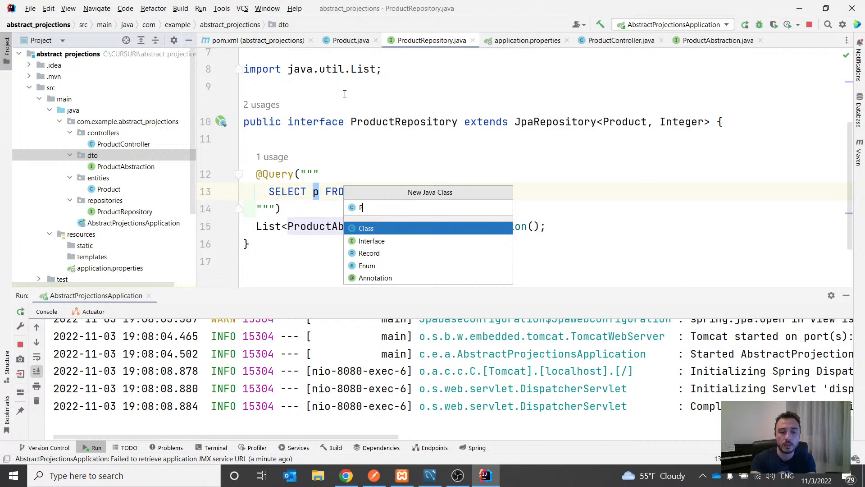
pyautogui.write('roductRecord')
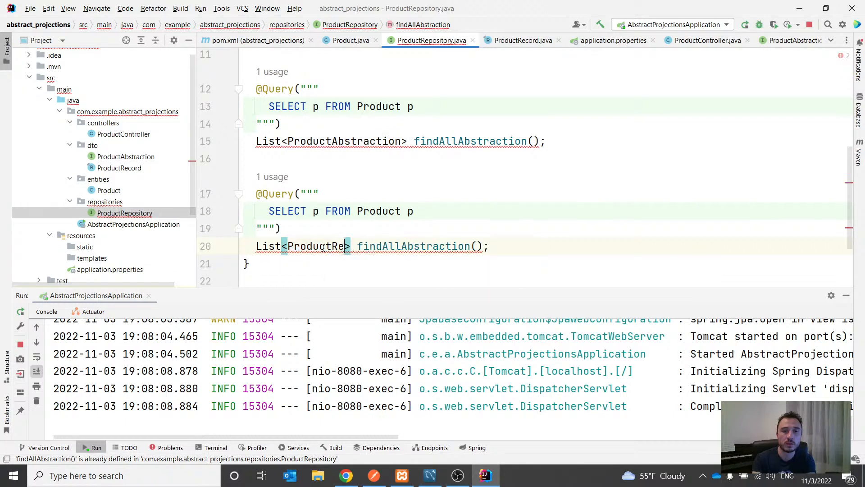
# Type the ProductRecord return type and a SELECT new constructor query FROM Product.
pyautogui.write('cord')
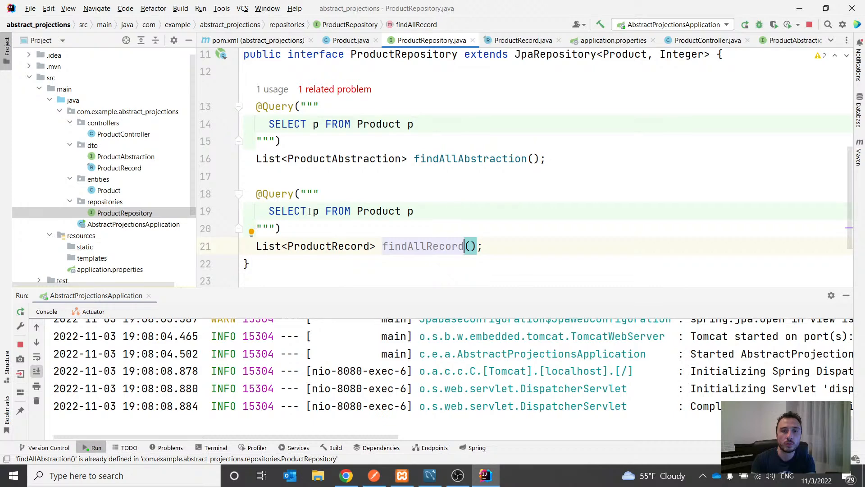
pyautogui.write('new com')
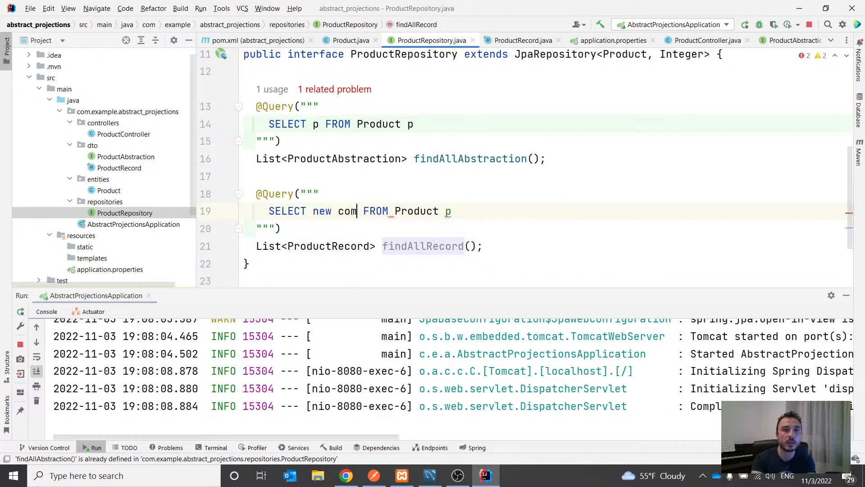
pyautogui.write('.example.')
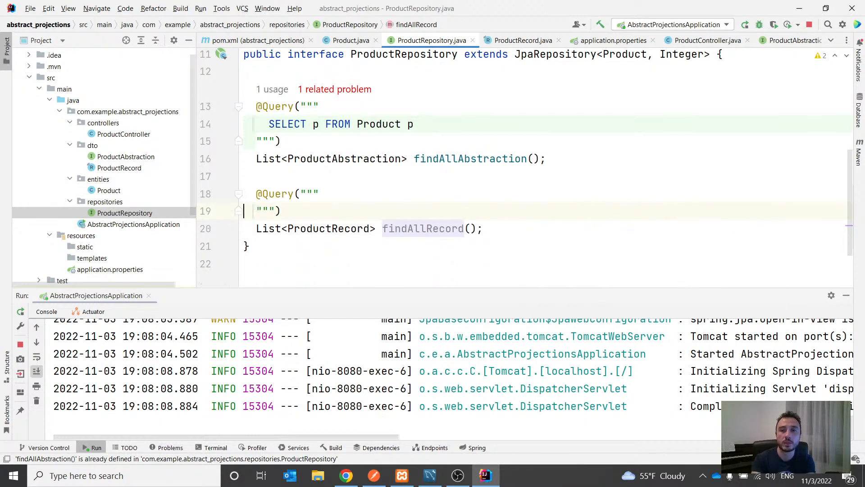
pyautogui.write('SELECT new com.example.abstract_projections.AbstractProjectionsApplication FROM Product p')
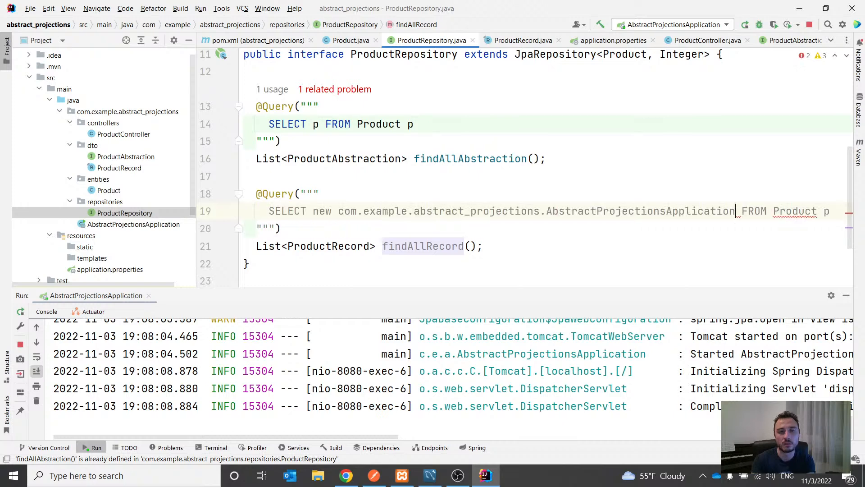
# Replace the wrongly inserted class name and pass p.id, p.name to the constructor.
pyautogui.doubleClick(640, 211)
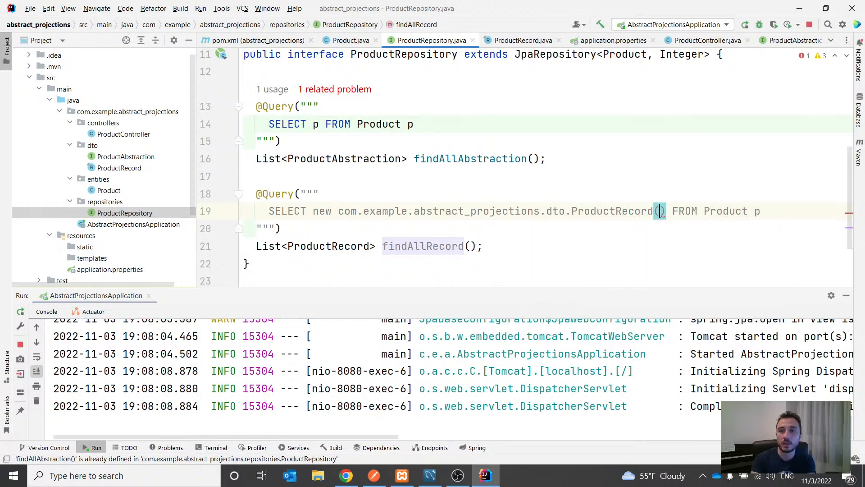
pyautogui.write('p.nam')
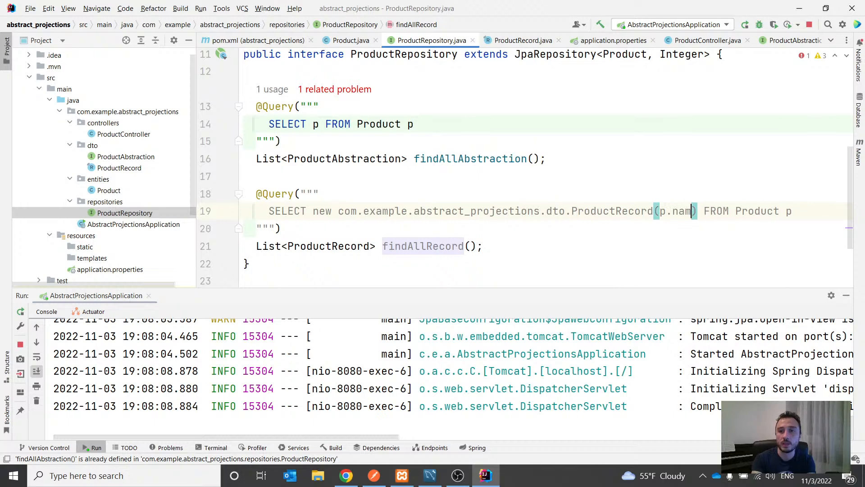
pyautogui.write('p.id, p.')
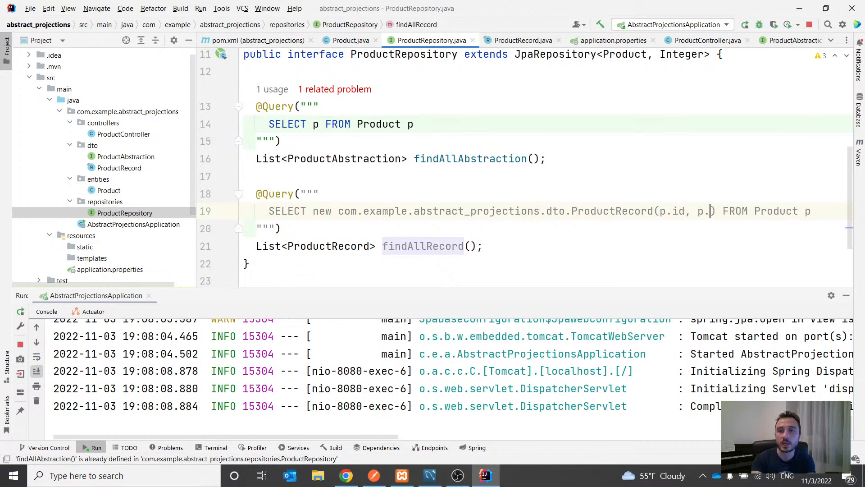
pyautogui.write('name')
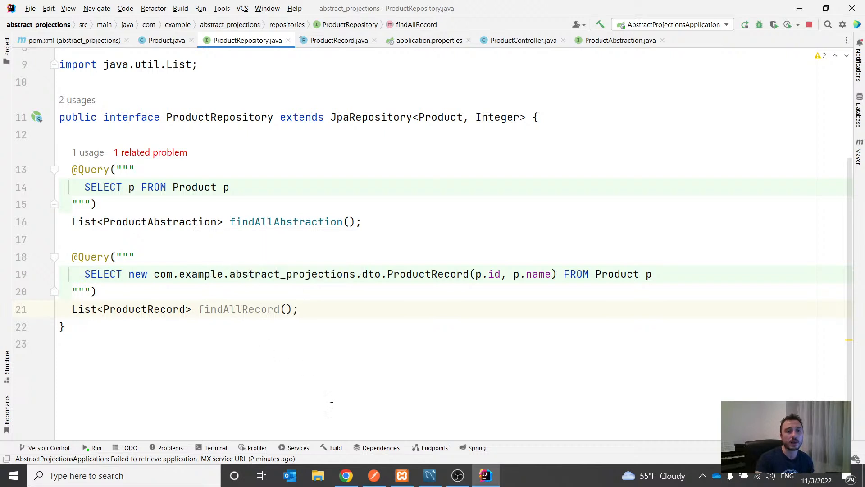
pyautogui.moveTo(116, 216)
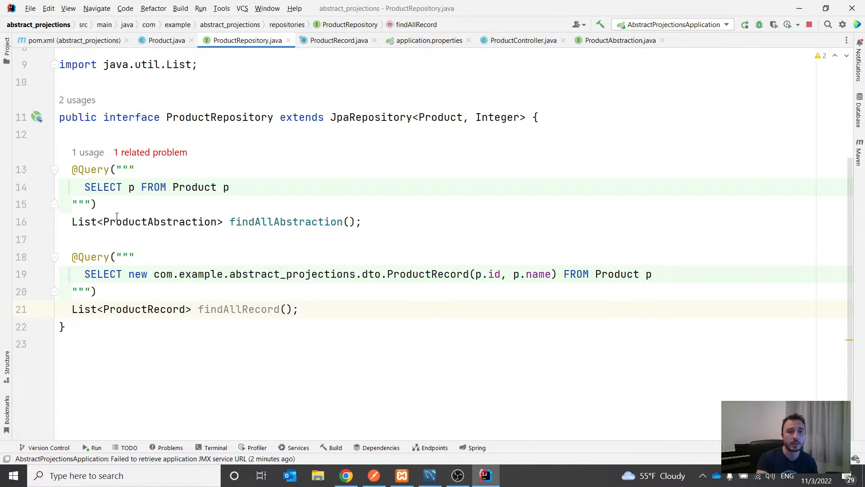
pyautogui.doubleClick(160, 221)
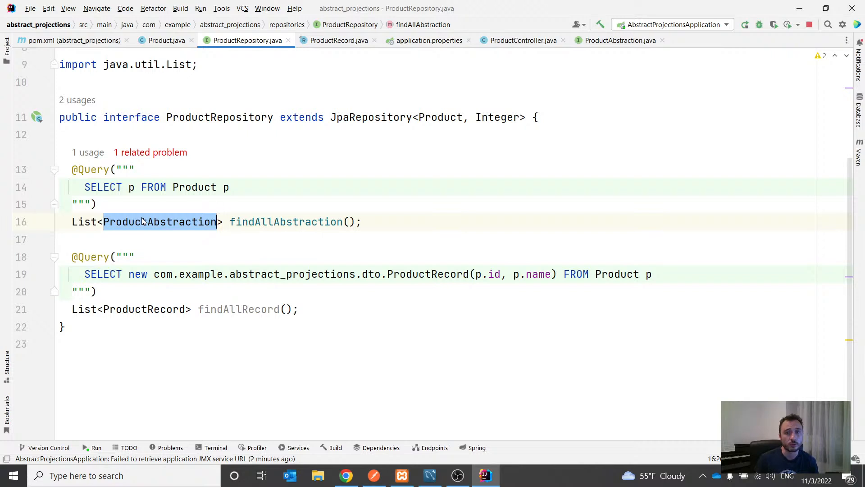
pyautogui.doubleClick(426, 274)
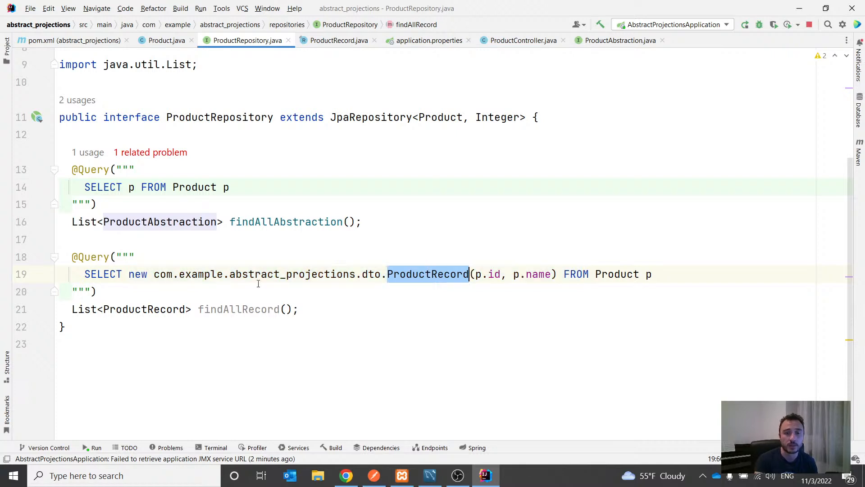
pyautogui.click(143, 309)
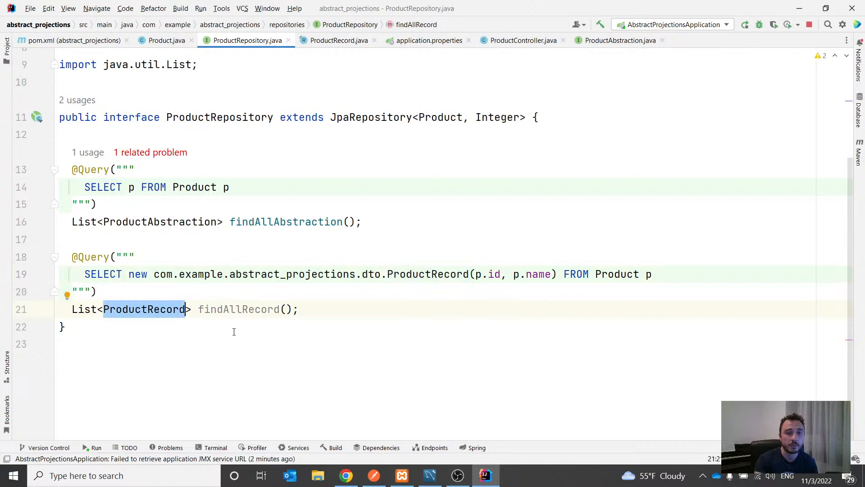
pyautogui.moveTo(359, 332)
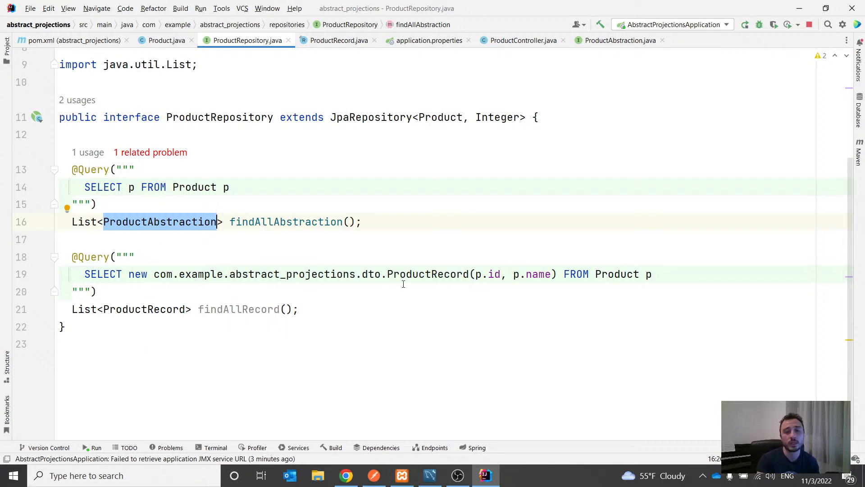
pyautogui.moveTo(132, 396)
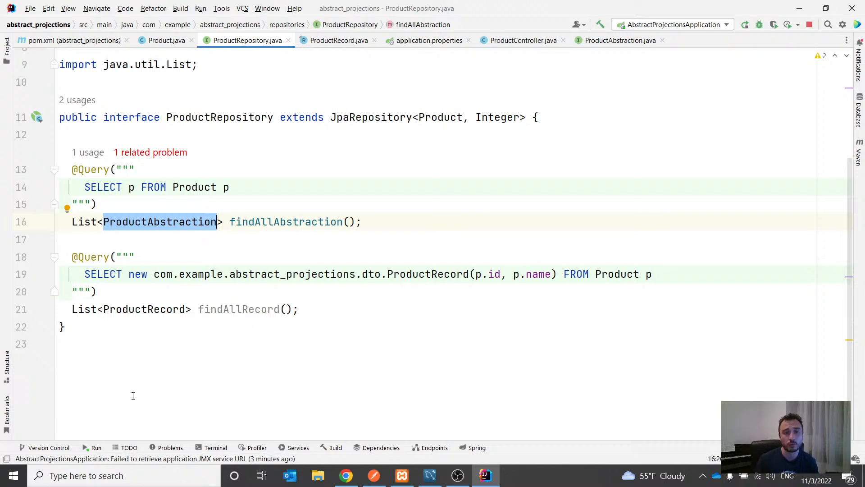
pyautogui.moveTo(136, 373)
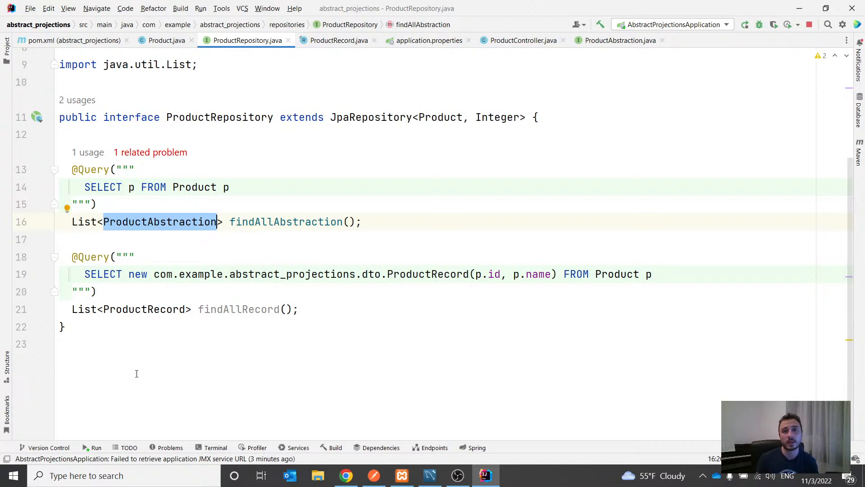
pyautogui.moveTo(165, 232)
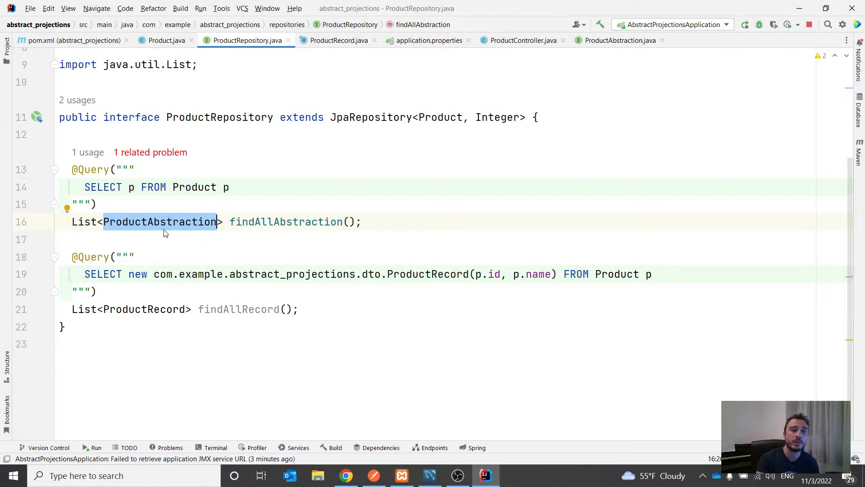
pyautogui.moveTo(160, 222)
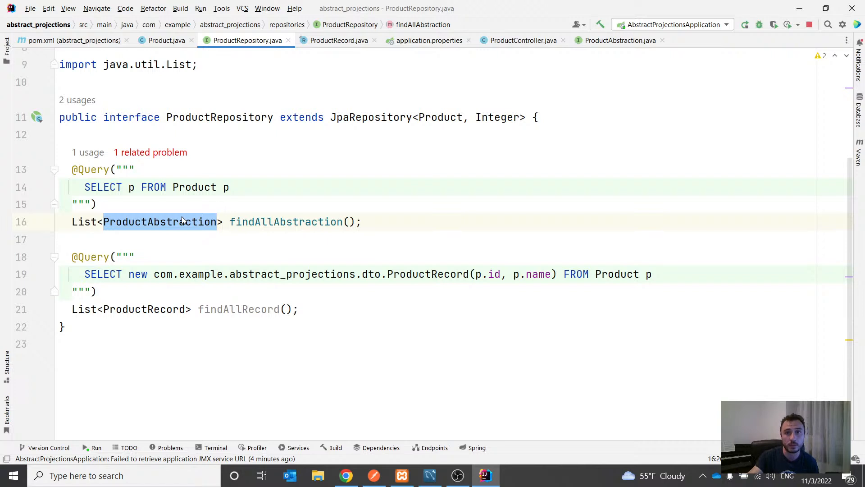
pyautogui.moveTo(193, 290)
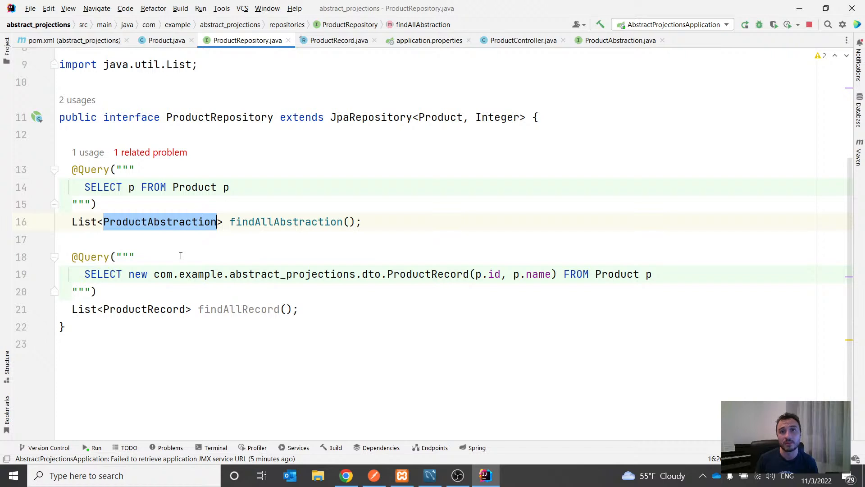
pyautogui.moveTo(166, 281)
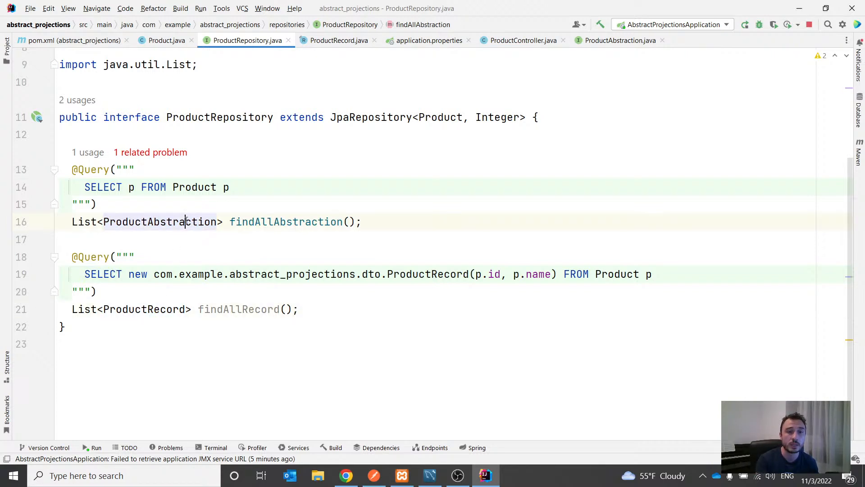
pyautogui.doubleClick(159, 221)
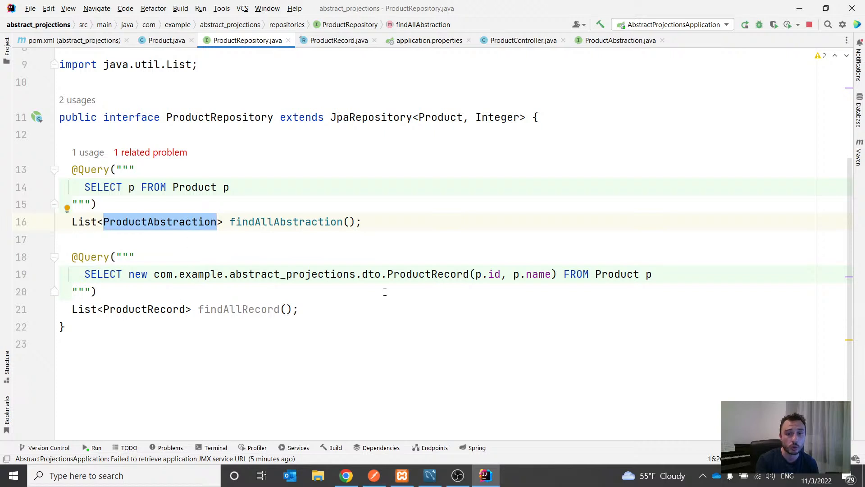
pyautogui.moveTo(388, 275); pyautogui.dragTo(64, 326)
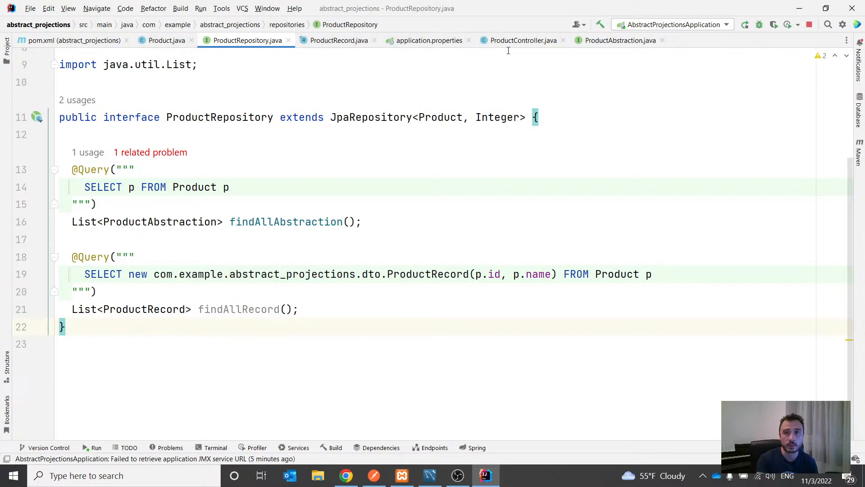
# Open ProductController and highlight ProductAbstraction in getAllAbstraction's return type.
pyautogui.click(523, 41)
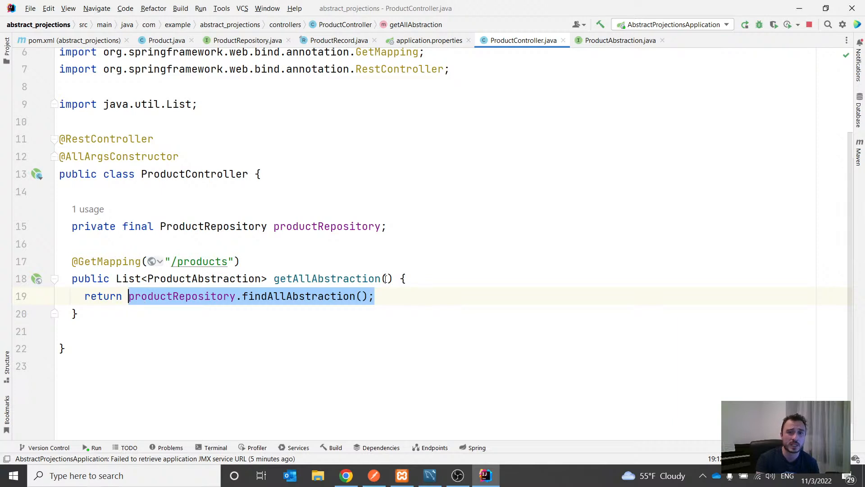
pyautogui.click(387, 278)
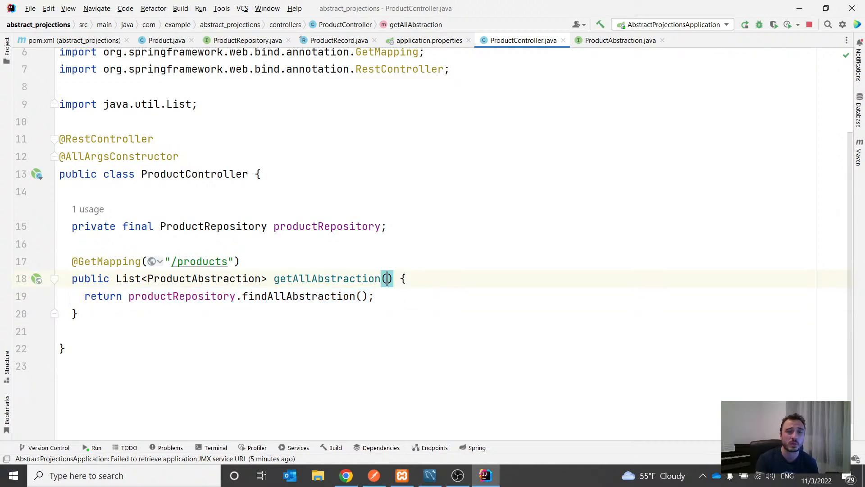
pyautogui.doubleClick(198, 278)
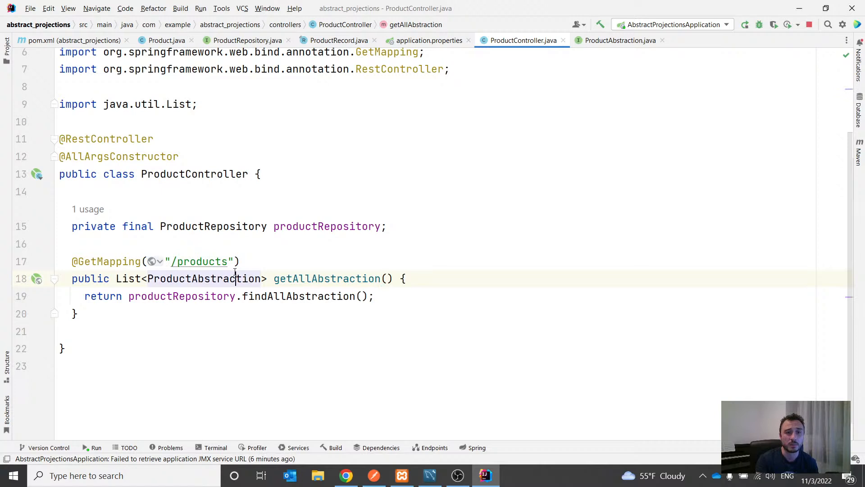
pyautogui.doubleClick(204, 278)
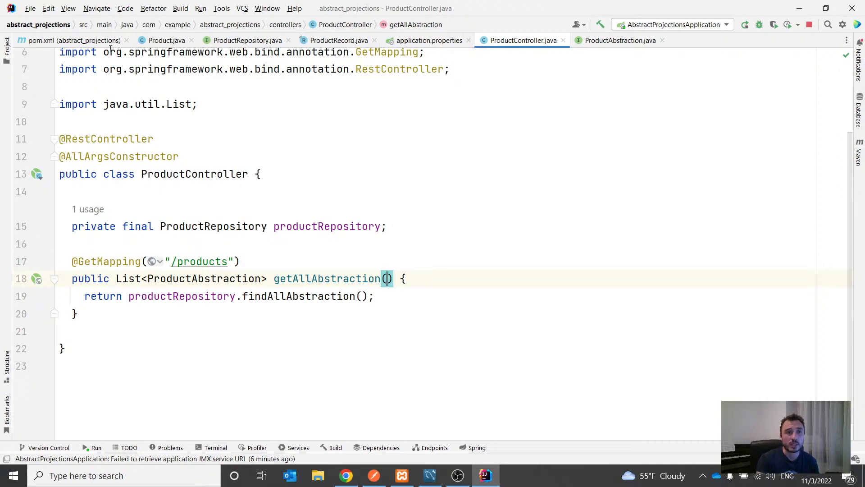
# View pom.xml, return to ProductRepository, and highlight findAllRecord's constructor expression.
pyautogui.click(72, 40)
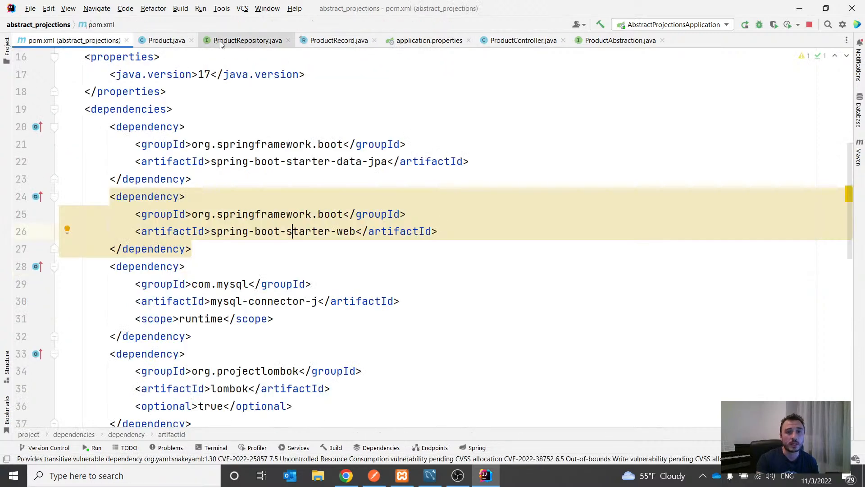
pyautogui.click(247, 40)
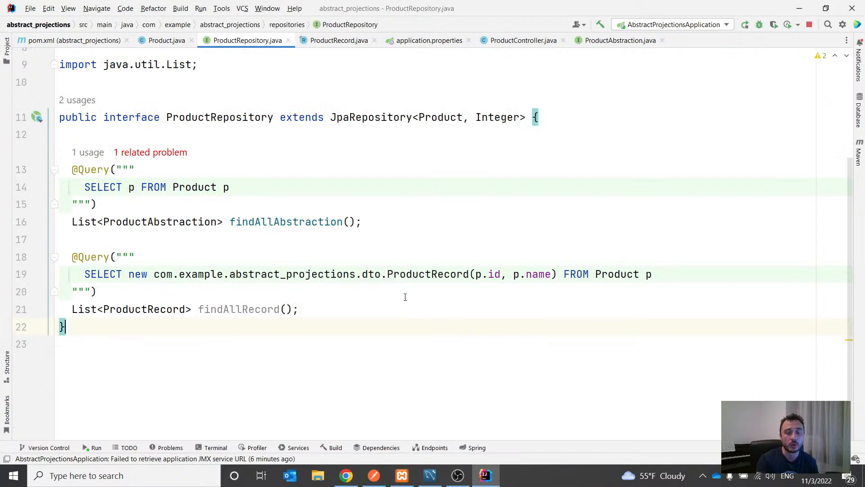
pyautogui.moveTo(423, 311)
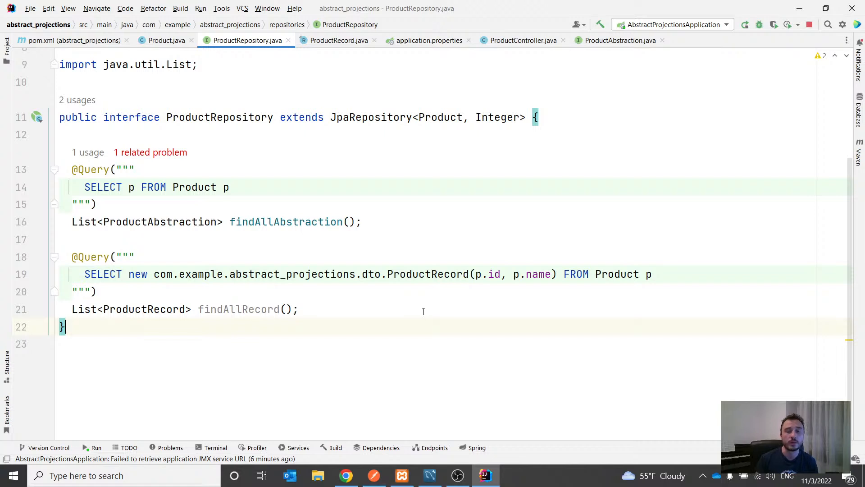
pyautogui.moveTo(257, 329)
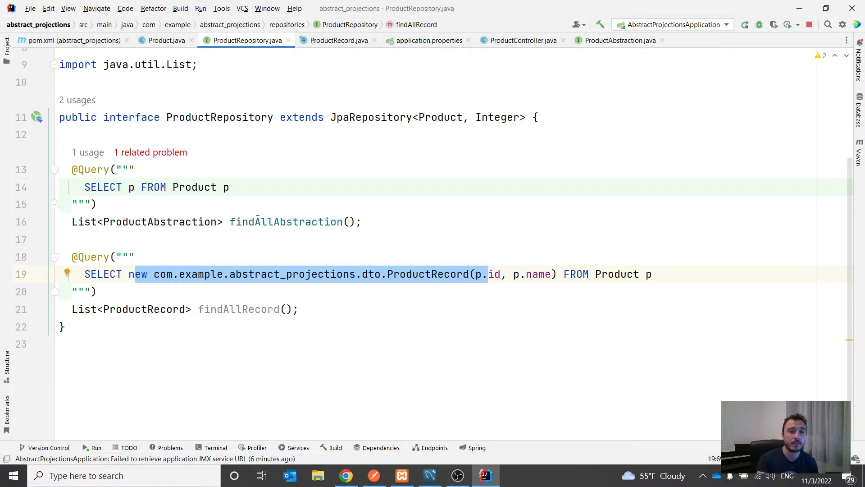
pyautogui.doubleClick(159, 222)
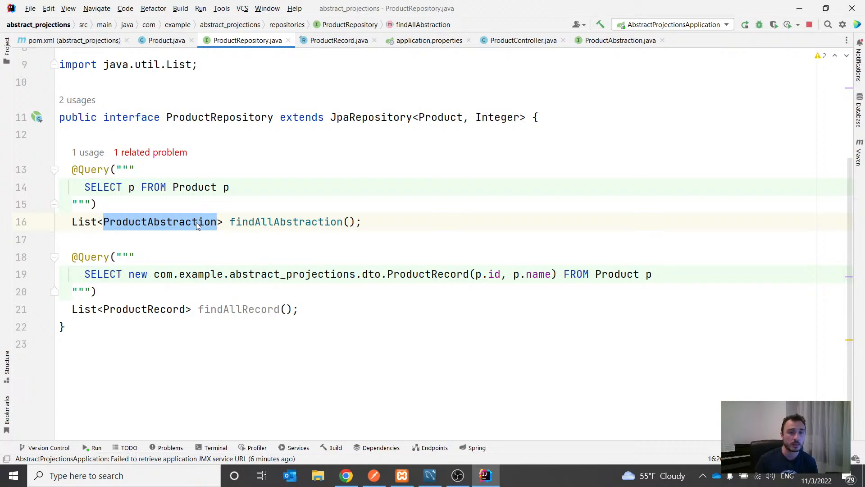
pyautogui.moveTo(177, 224)
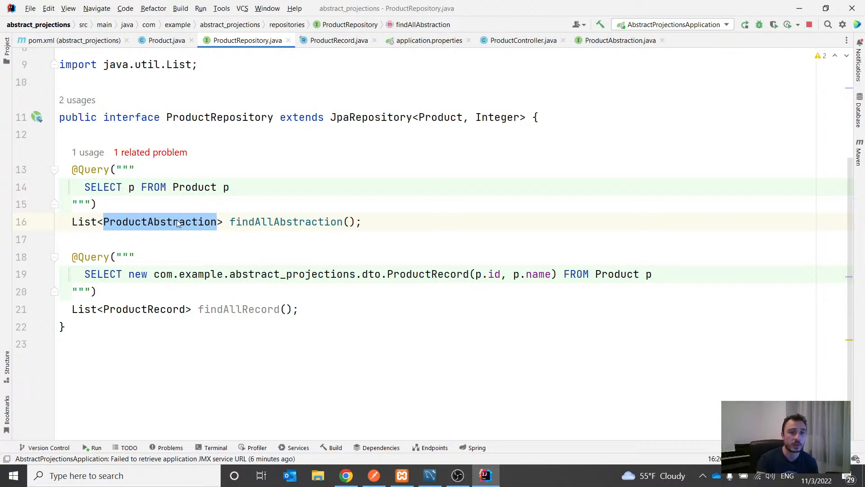